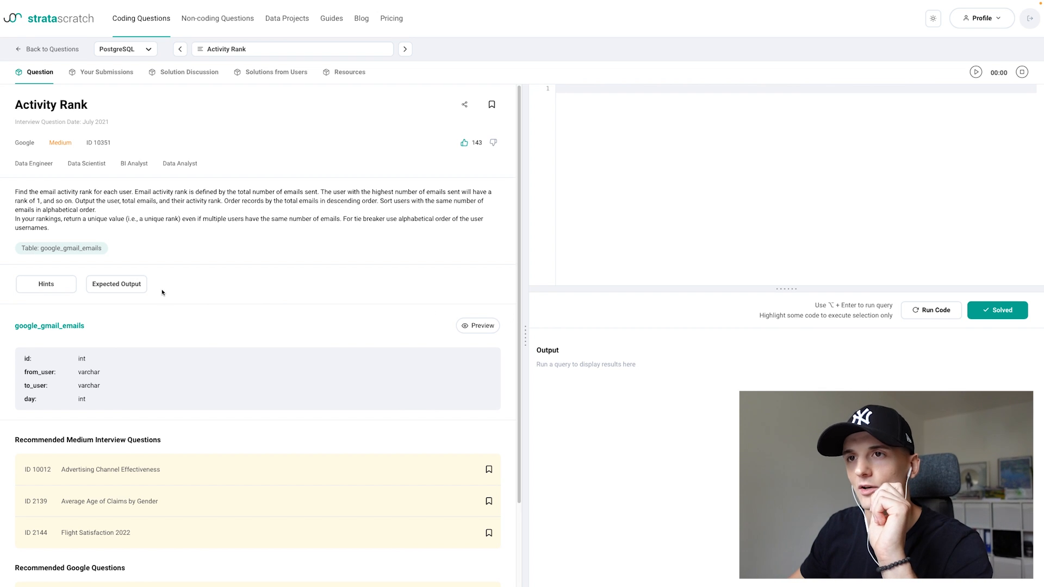
# Reveal the expected output rows with from_user, total_emails and row_number columns.
pyautogui.click(117, 283)
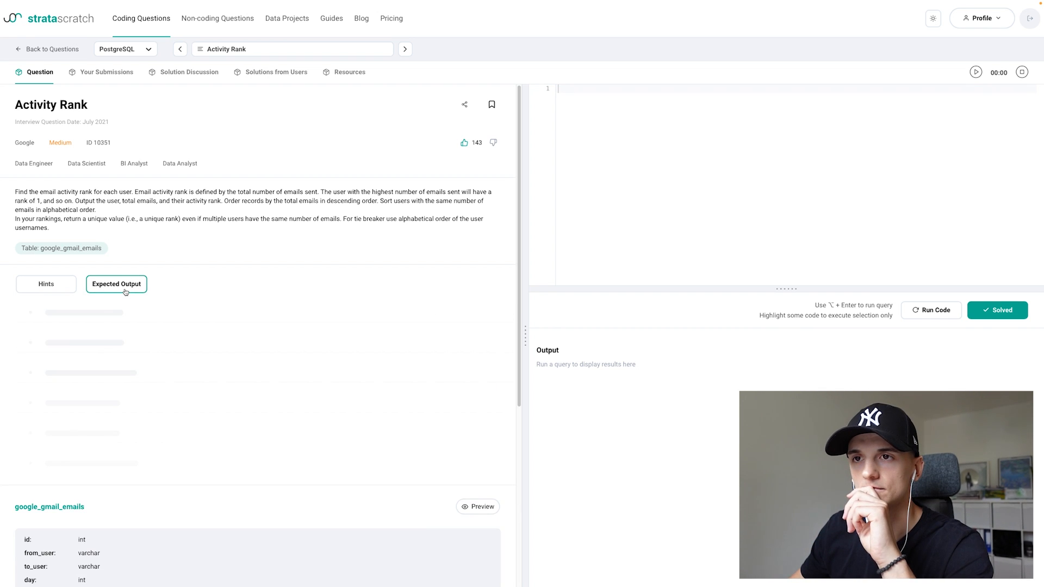
pyautogui.click(117, 284)
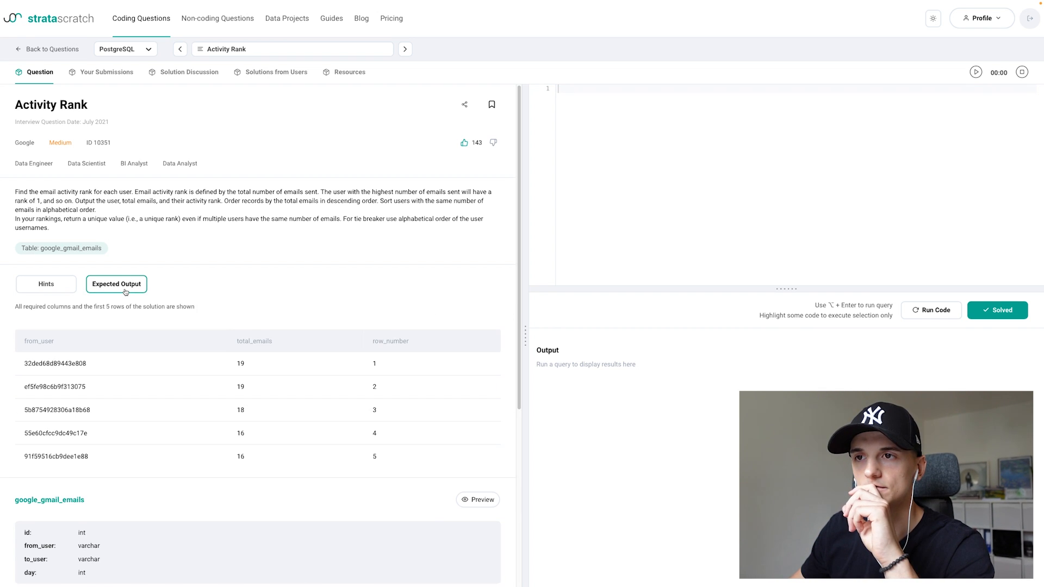
pyautogui.moveTo(140, 407)
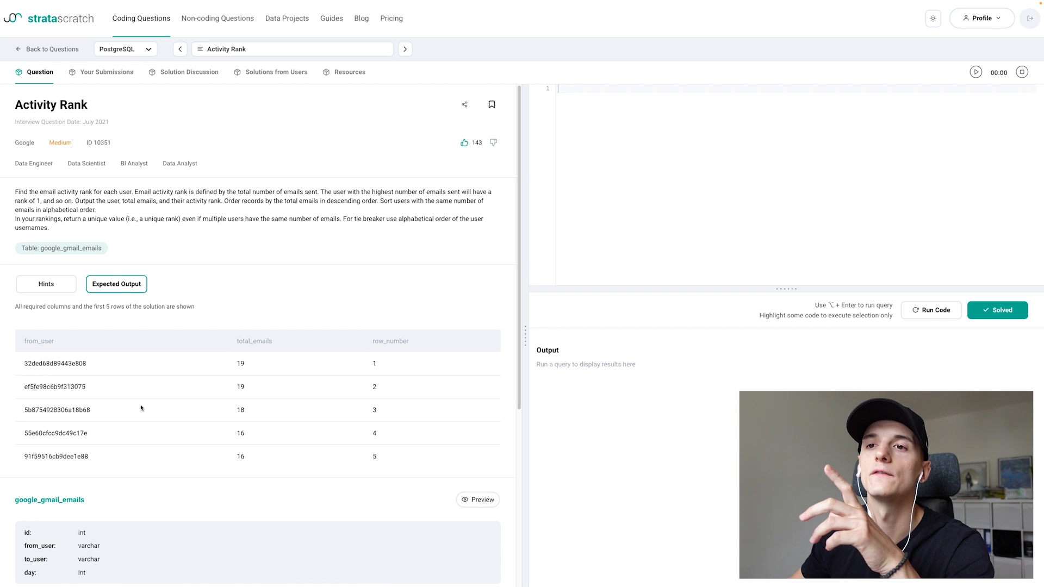
pyautogui.moveTo(57, 346)
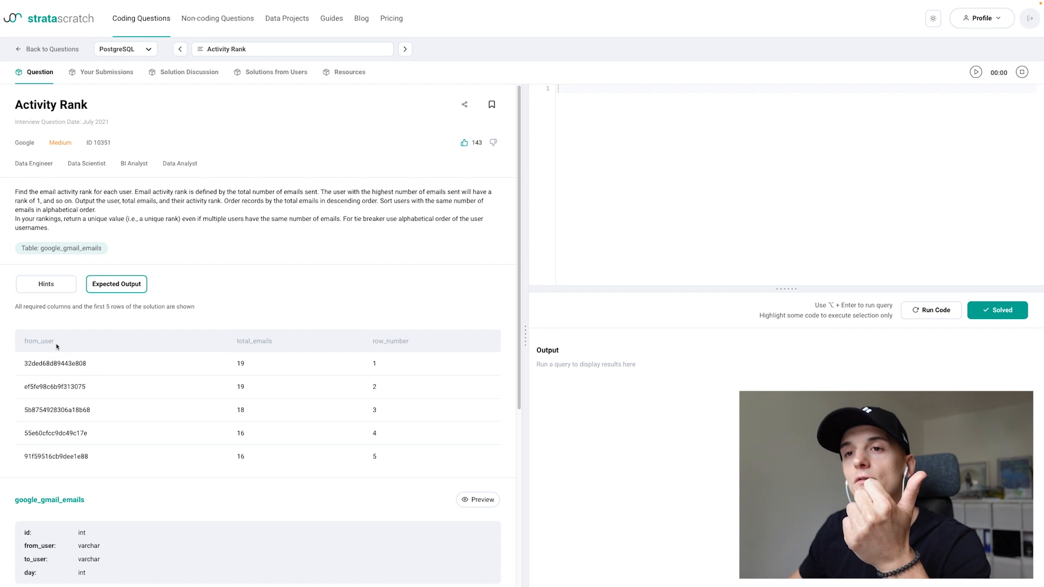
pyautogui.moveTo(284, 342)
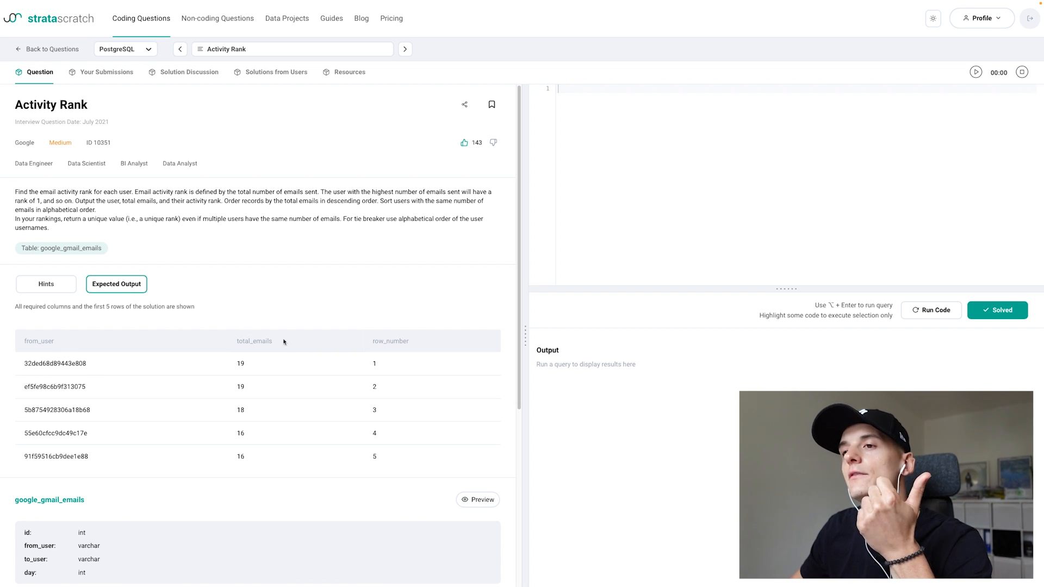
pyautogui.moveTo(368, 344)
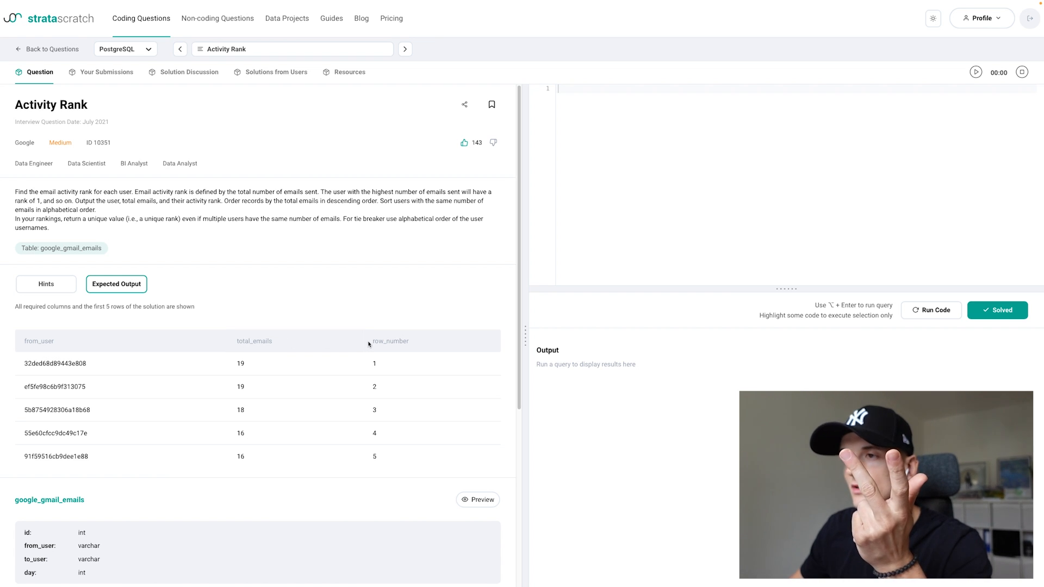
pyautogui.moveTo(380, 458)
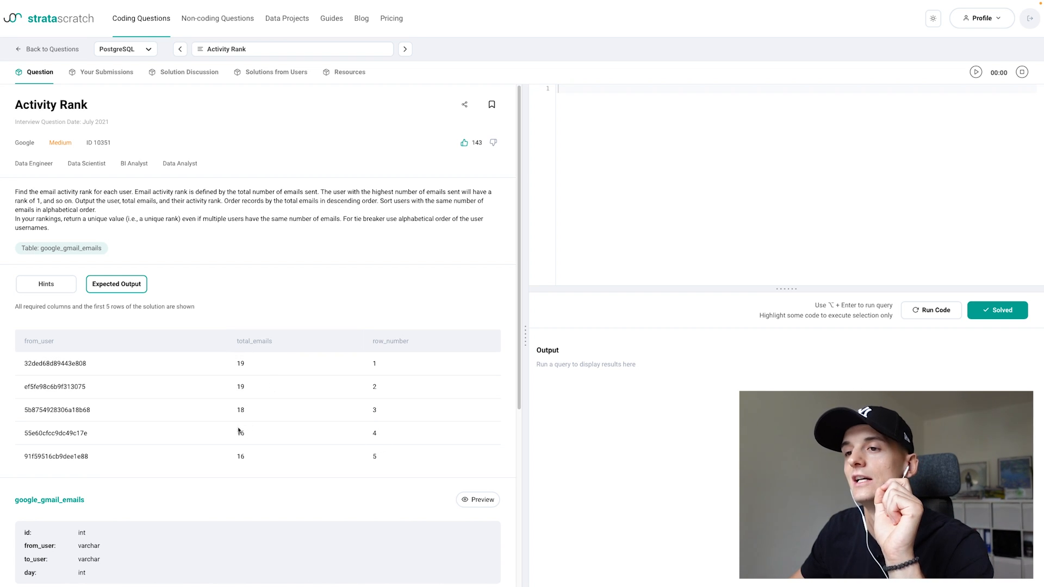
pyautogui.moveTo(270, 458)
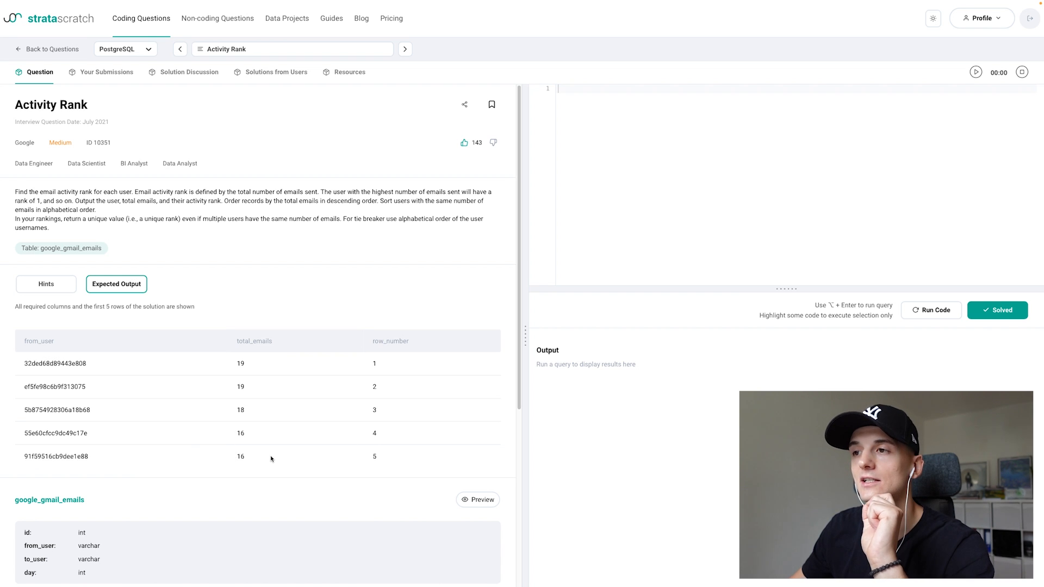
pyautogui.moveTo(260, 442)
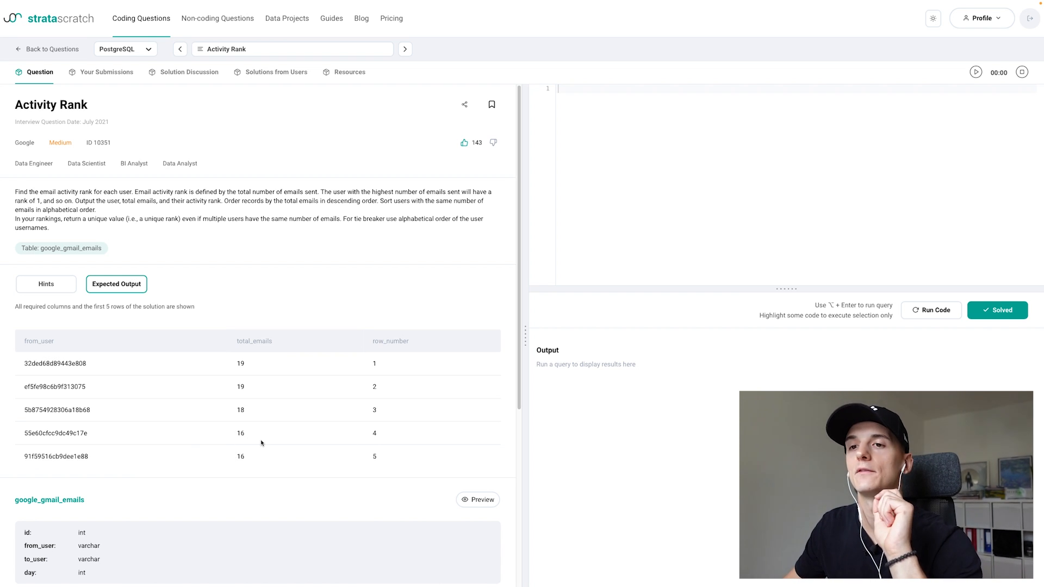
pyautogui.moveTo(149, 433)
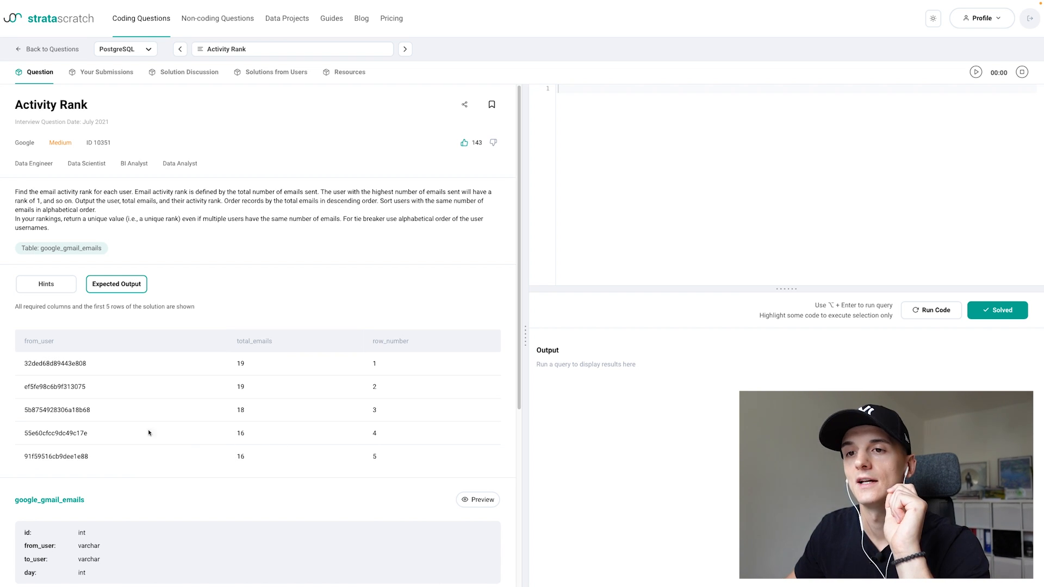
pyautogui.moveTo(28, 404)
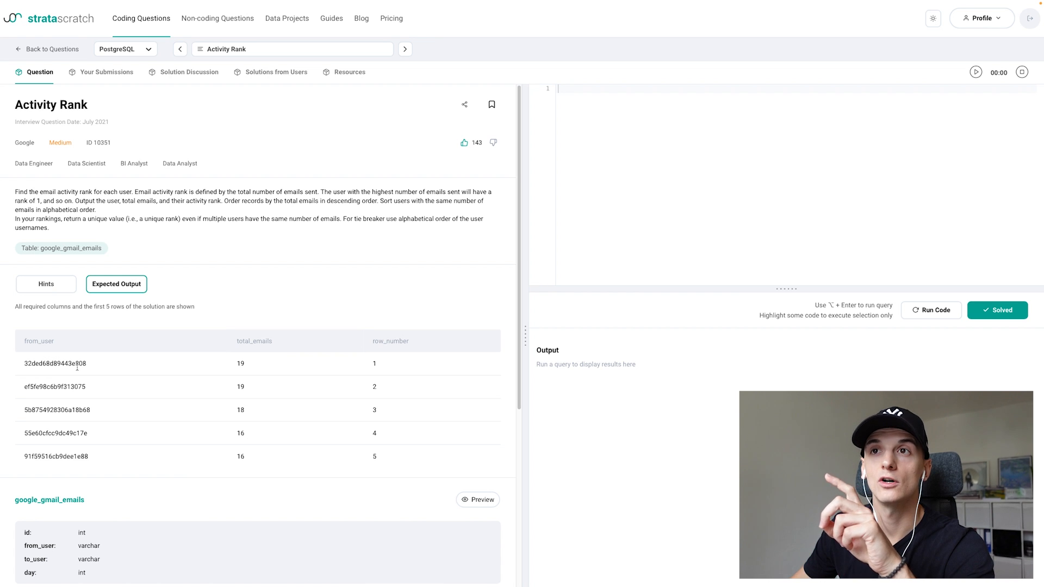
pyautogui.moveTo(76, 371)
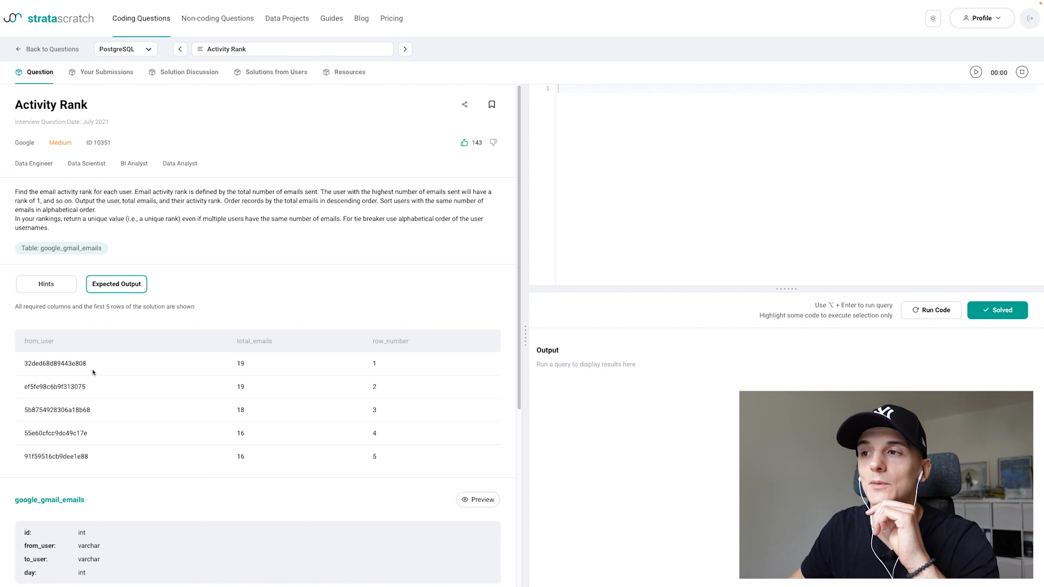
pyautogui.moveTo(157, 419)
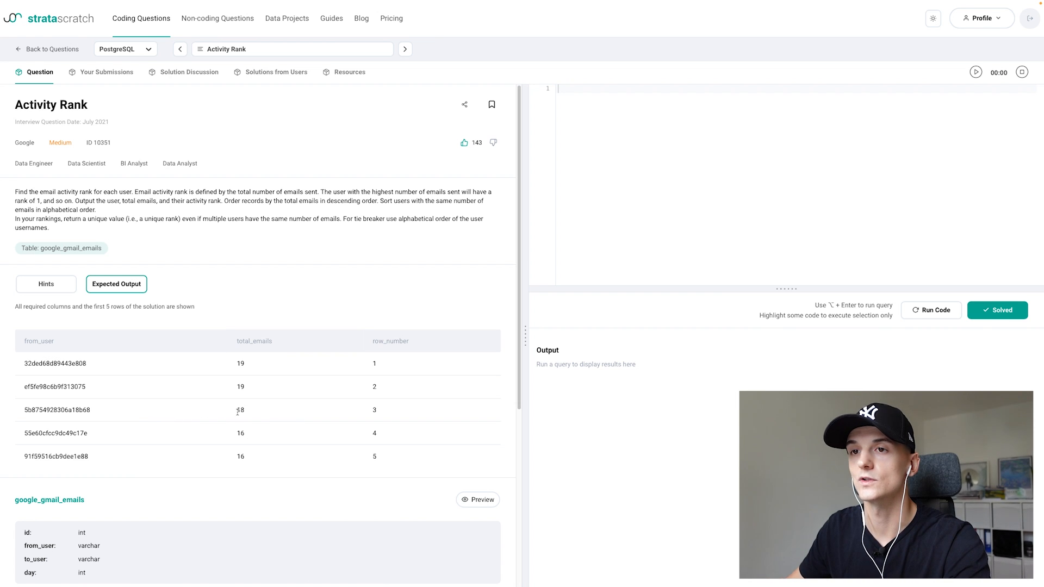
pyautogui.moveTo(405, 455)
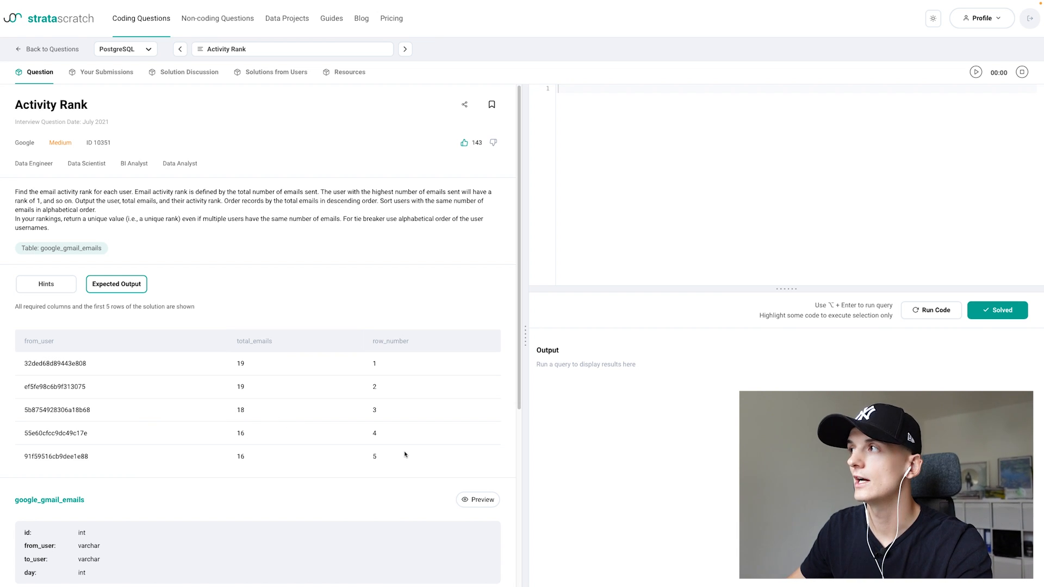
# Preview the google_gmail_emails table rows showing id, from_user, to_user and day.
pyautogui.scroll(-3)
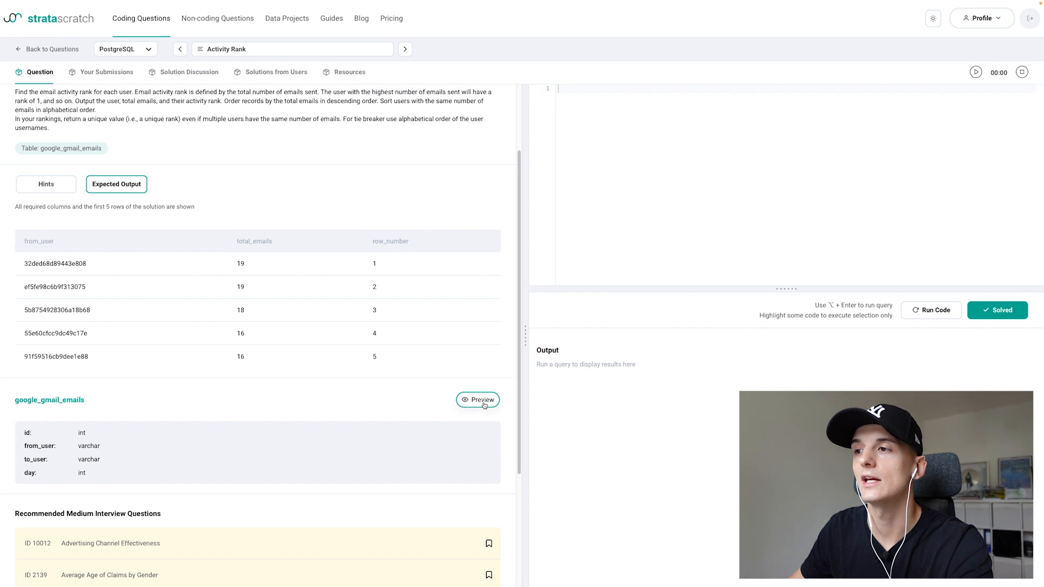
pyautogui.click(478, 399)
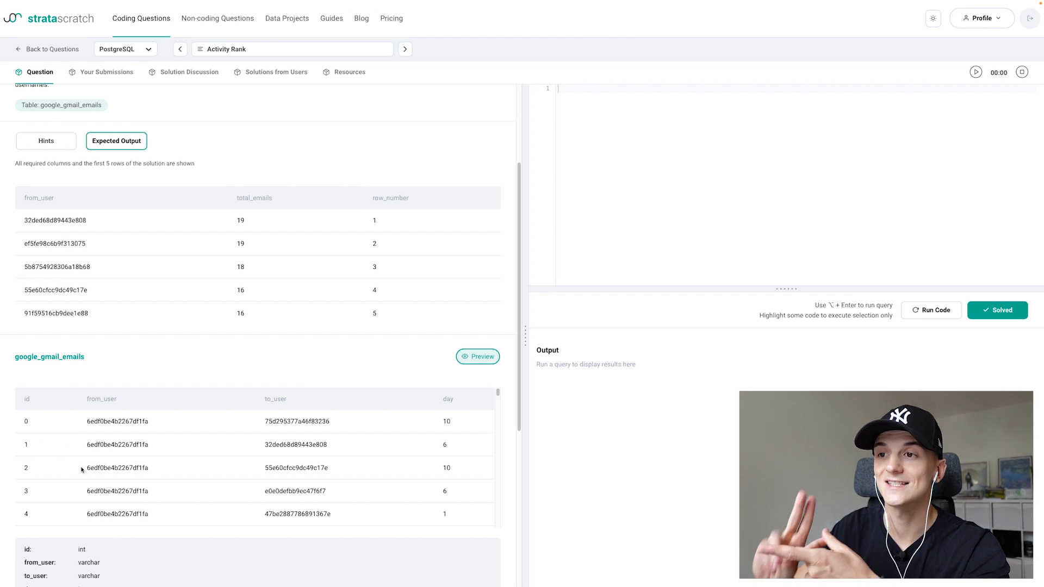
pyautogui.moveTo(336, 464)
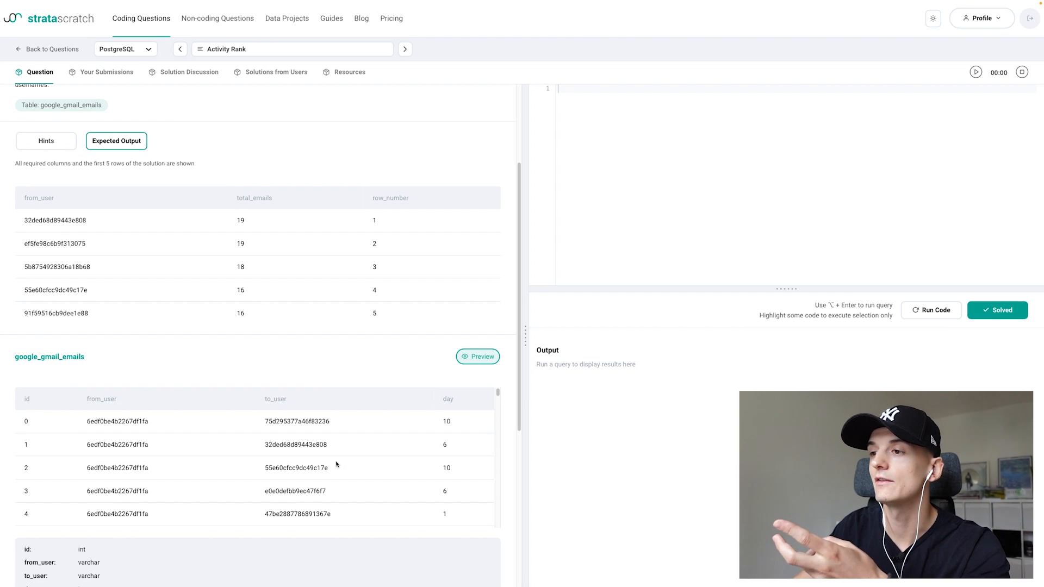
pyautogui.scroll(-3)
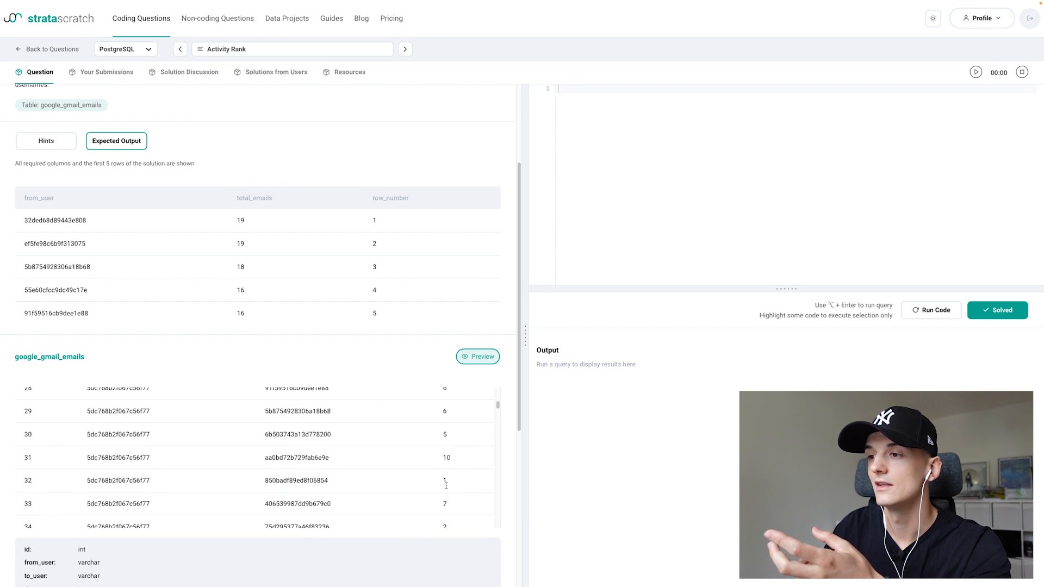
pyautogui.scroll(-3)
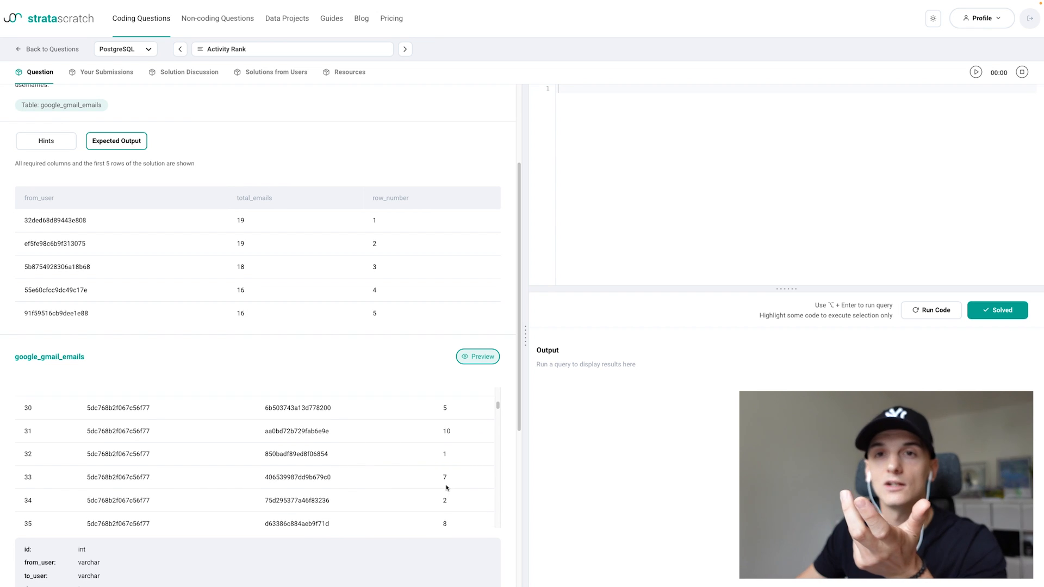
pyautogui.scroll(3)
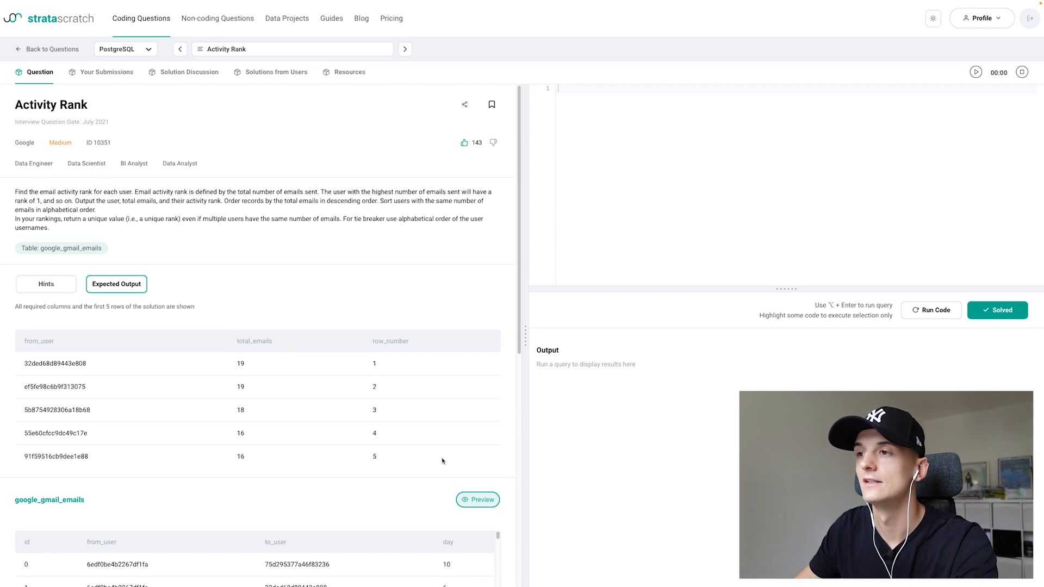
pyautogui.moveTo(289, 300)
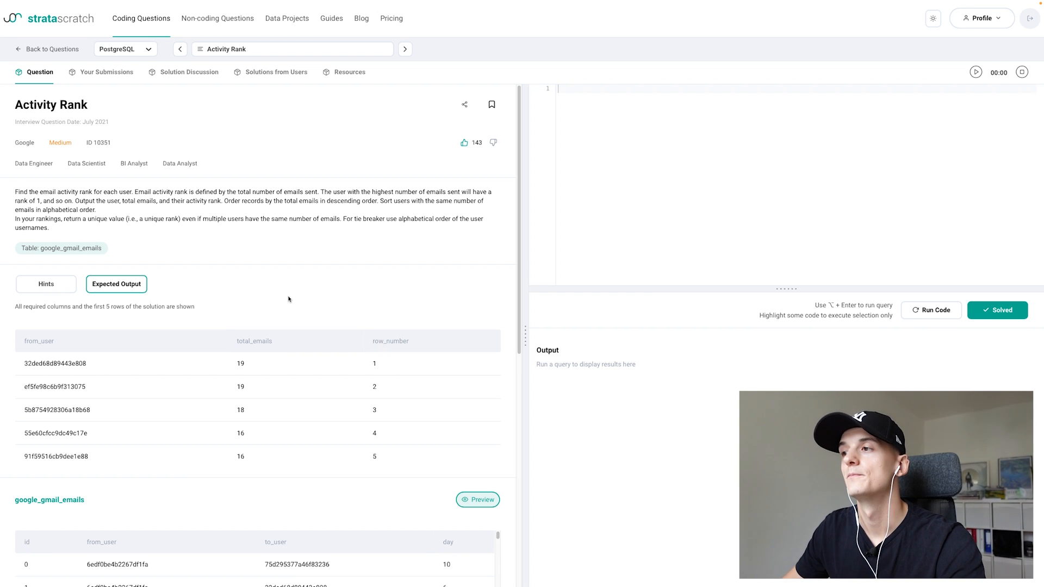
pyautogui.moveTo(298, 313)
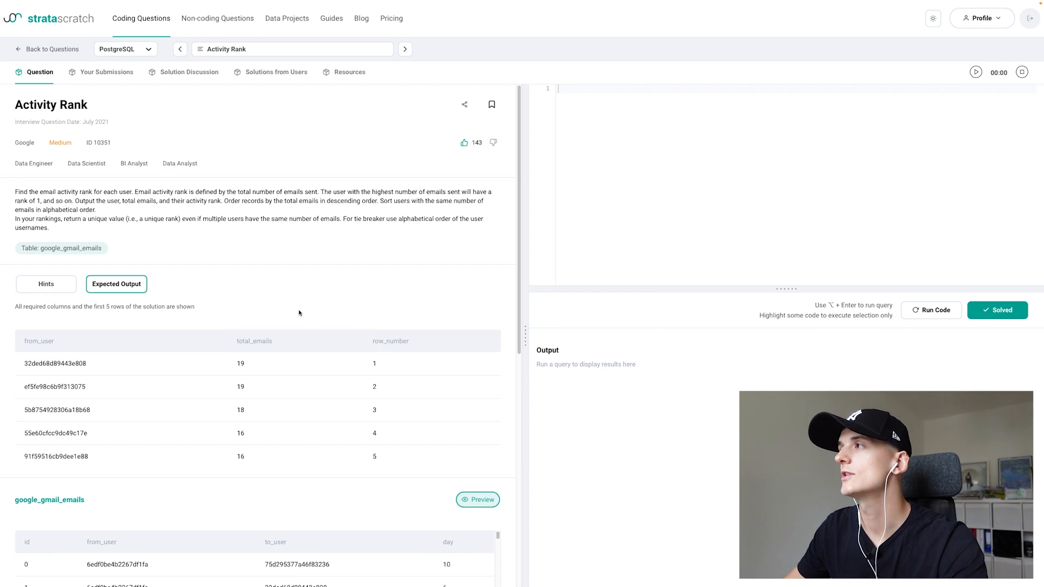
pyautogui.moveTo(1033, 96)
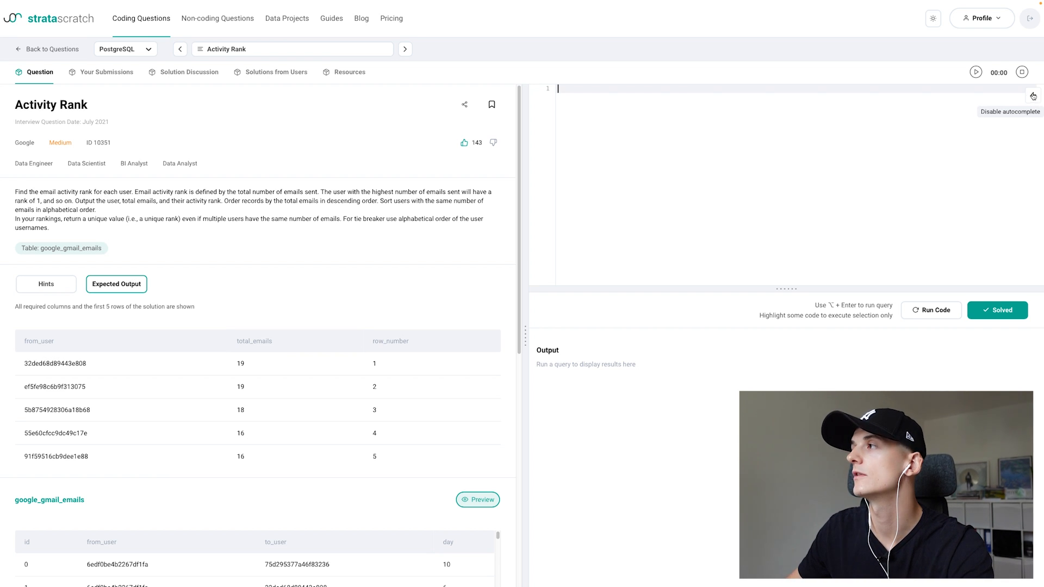
# Toggle editor autocompletion off and back on, leaving it enabled.
pyautogui.click(1033, 96)
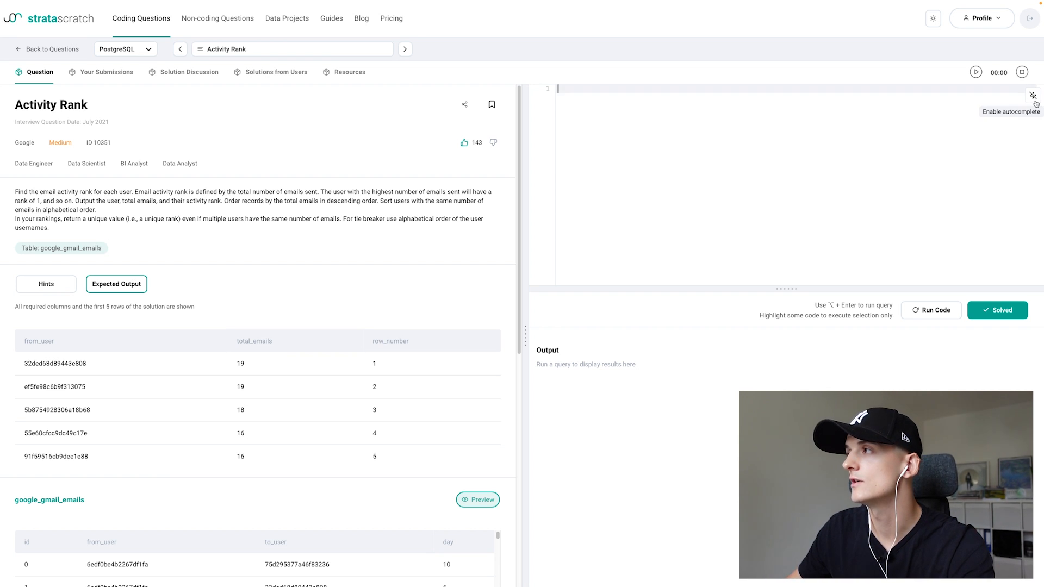
pyautogui.click(1031, 95)
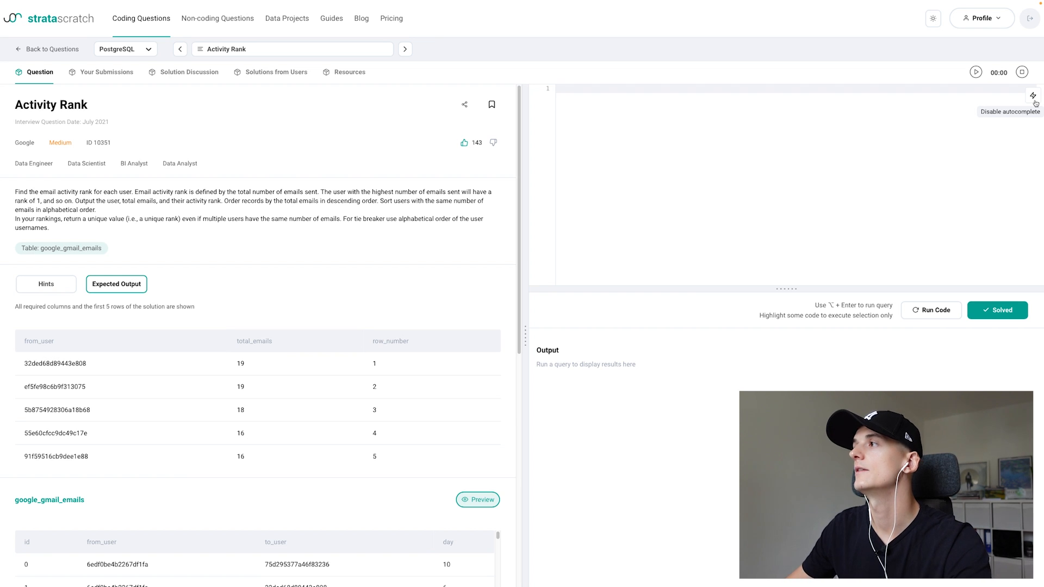
pyautogui.moveTo(980, 110)
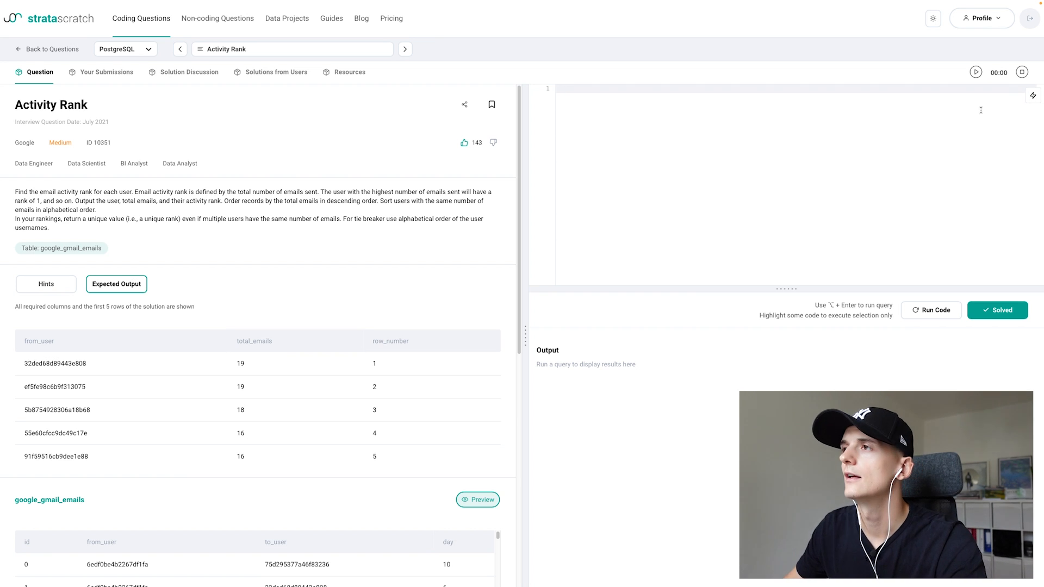
pyautogui.moveTo(898, 114)
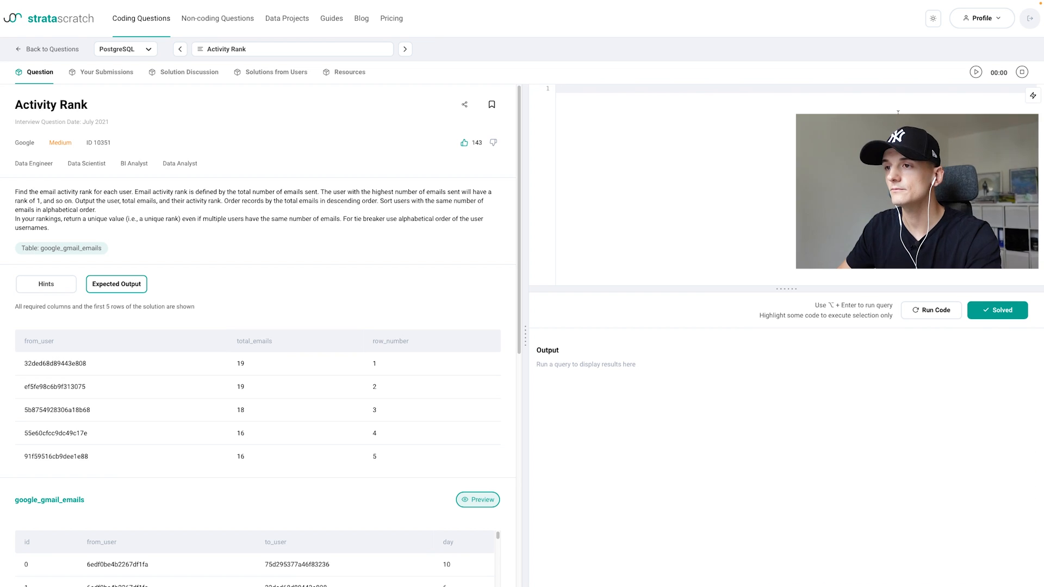
# Write select from_user, count(*) as total_emails from google_gmail_emails group by from_user.
pyautogui.write('select')
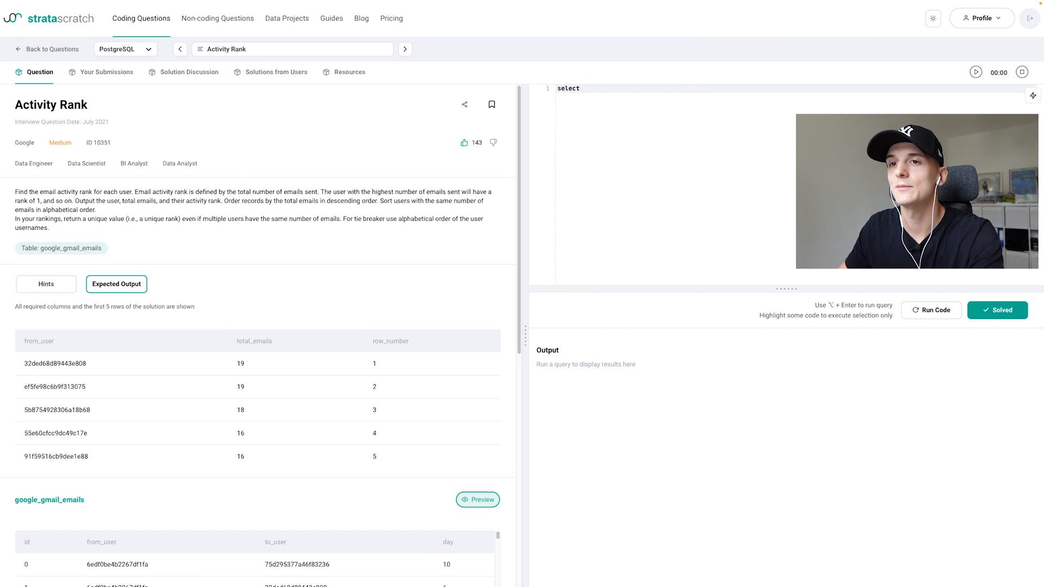
pyautogui.write('from_us')
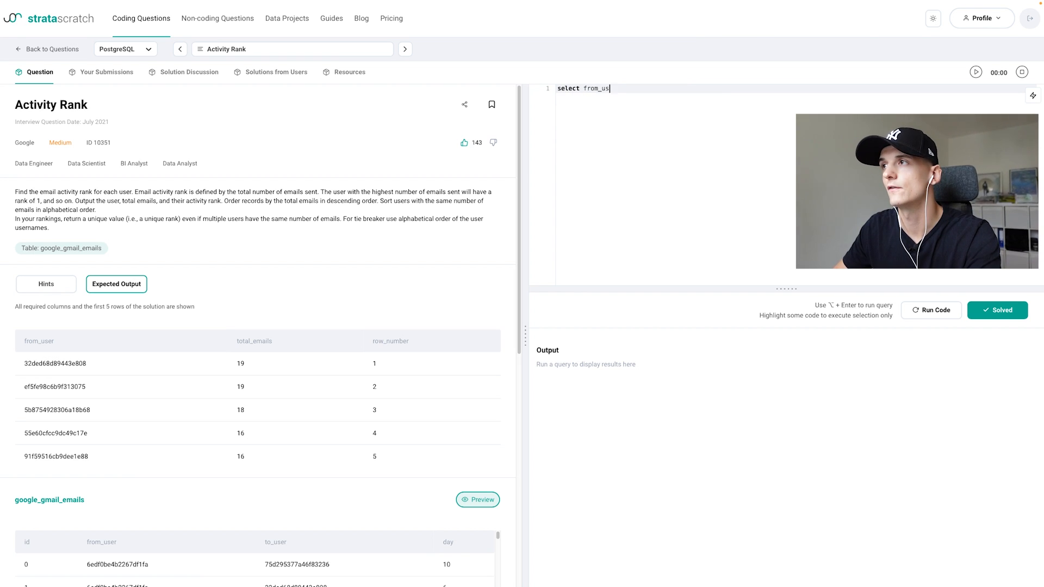
pyautogui.write('er,')
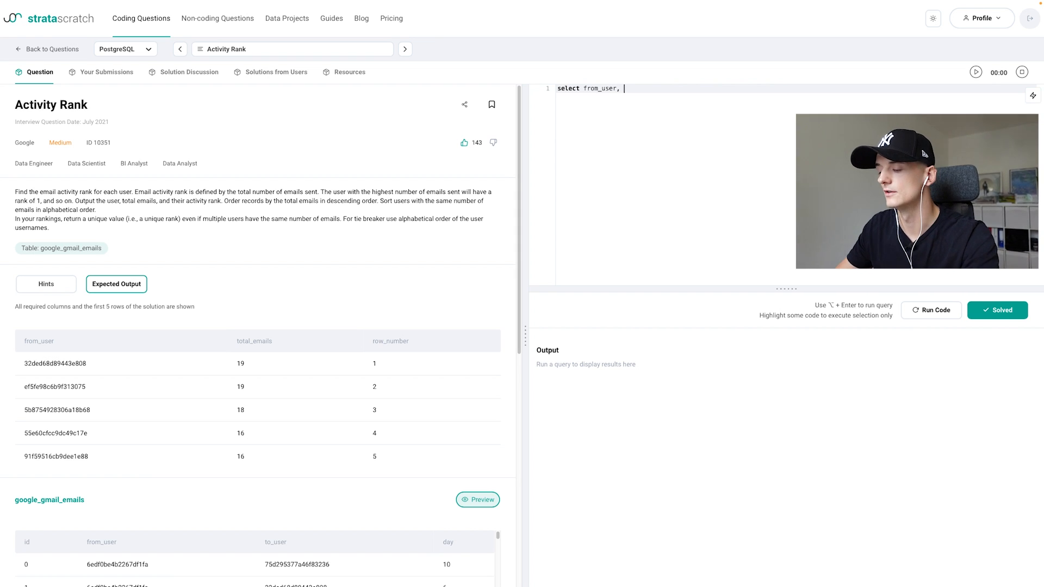
pyautogui.write('count()')
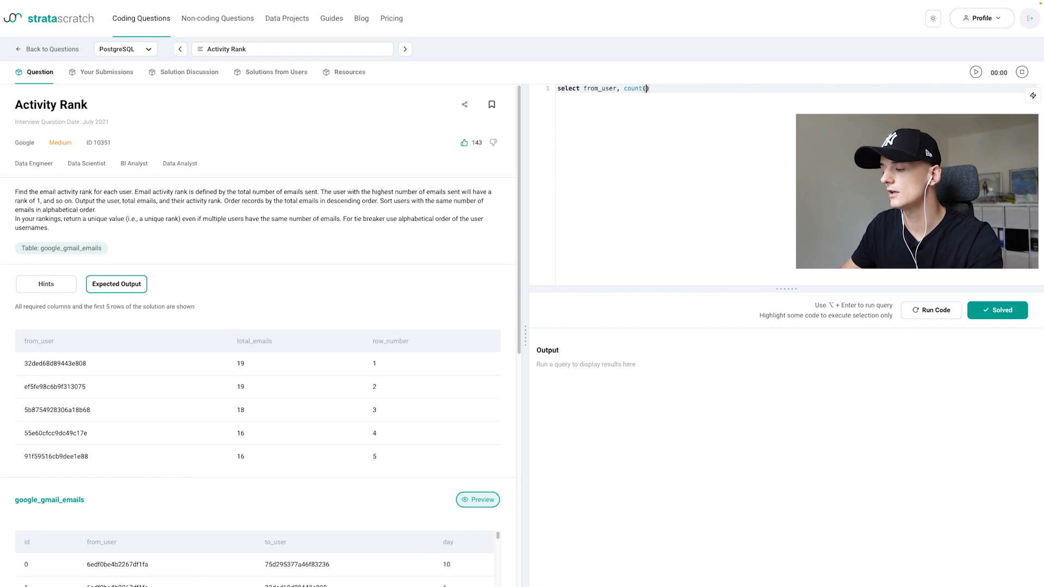
pyautogui.write('*')
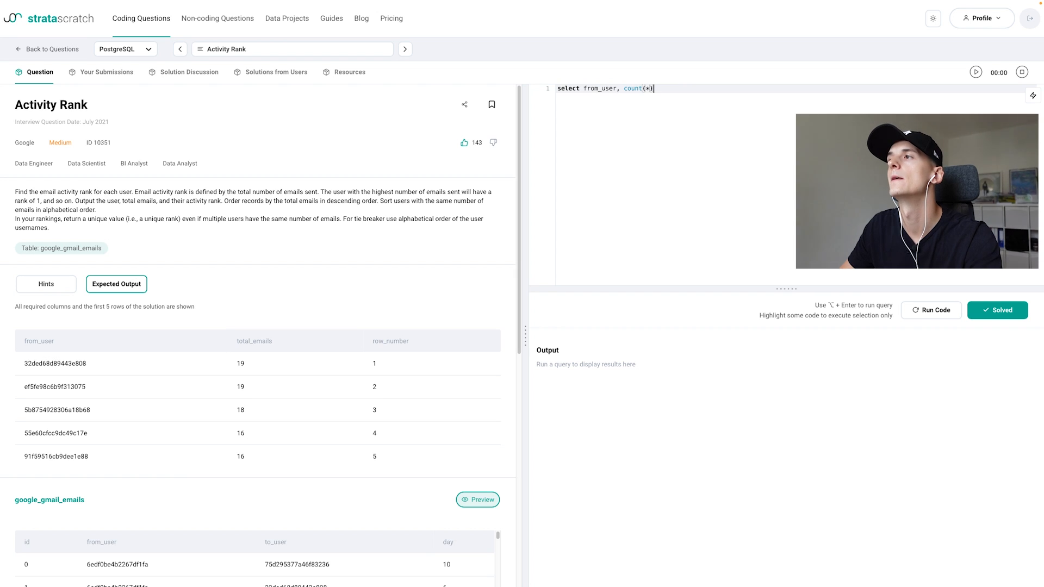
pyautogui.write('as tota')
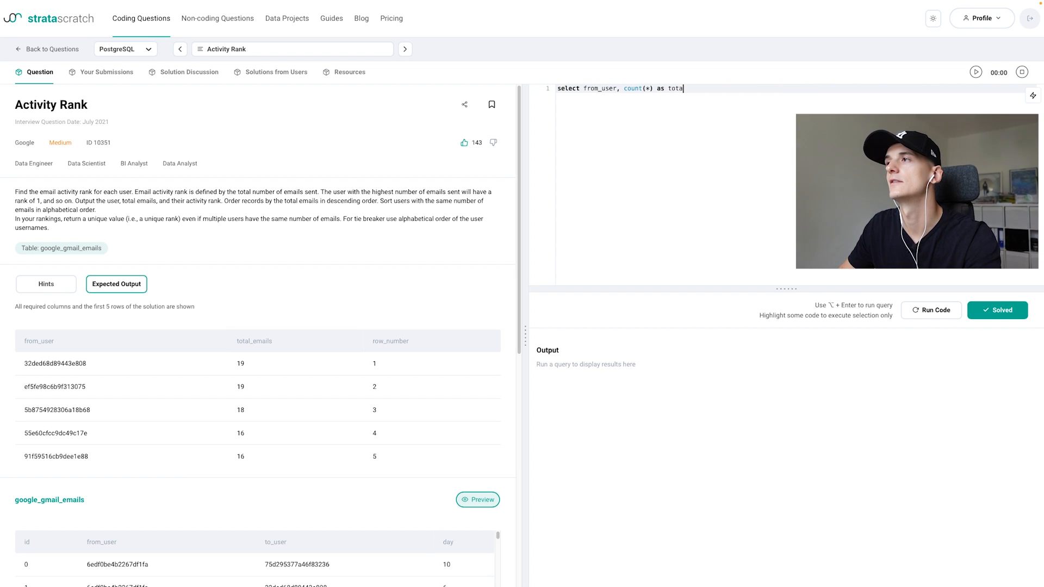
pyautogui.write('l_emails')
pyautogui.write('gropu')
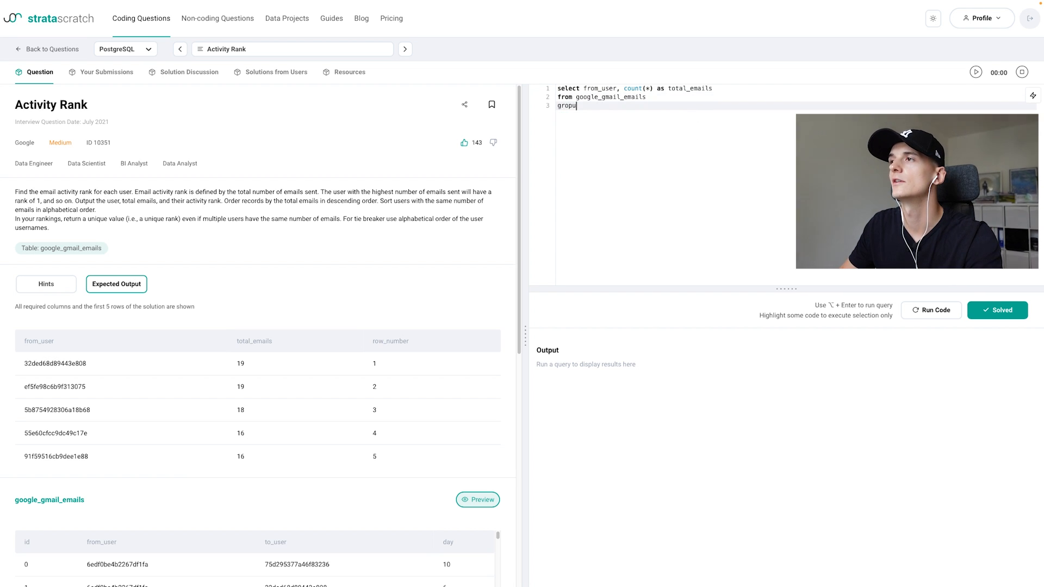
pyautogui.write('by')
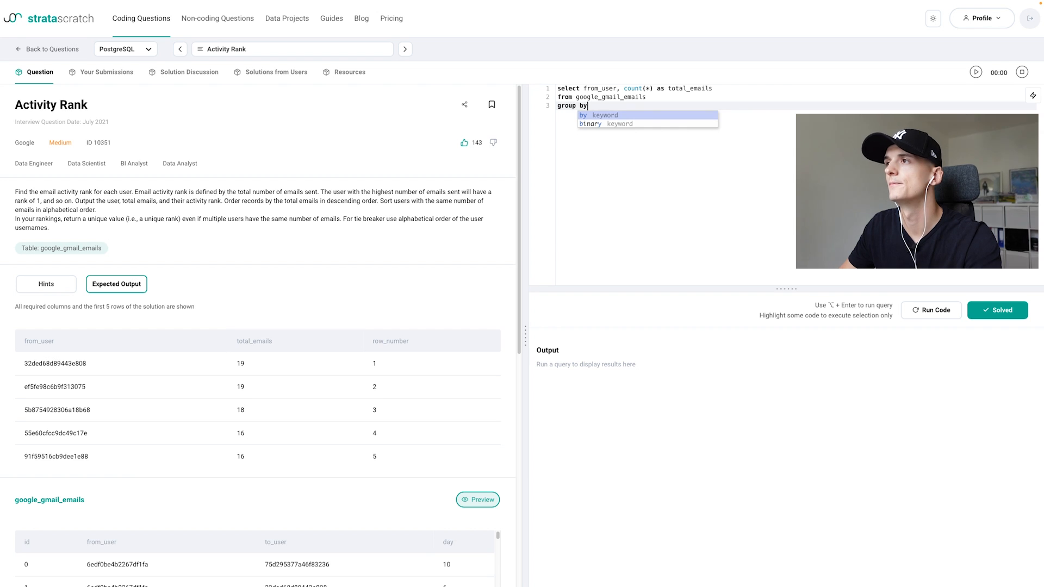
pyautogui.write('from_user')
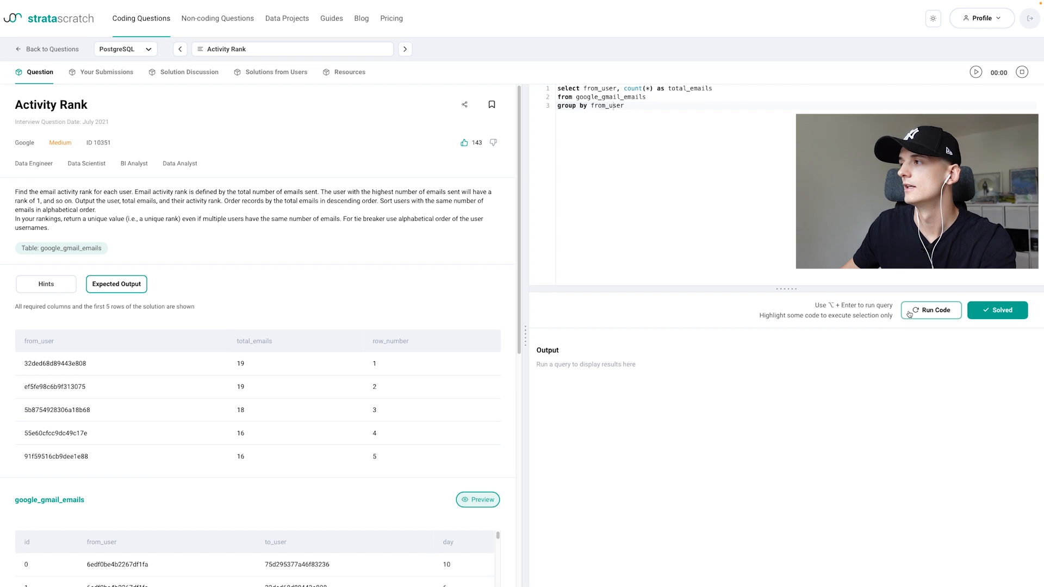
# Run the grouped count query and review each from_user's total_emails in the output.
pyautogui.click(929, 310)
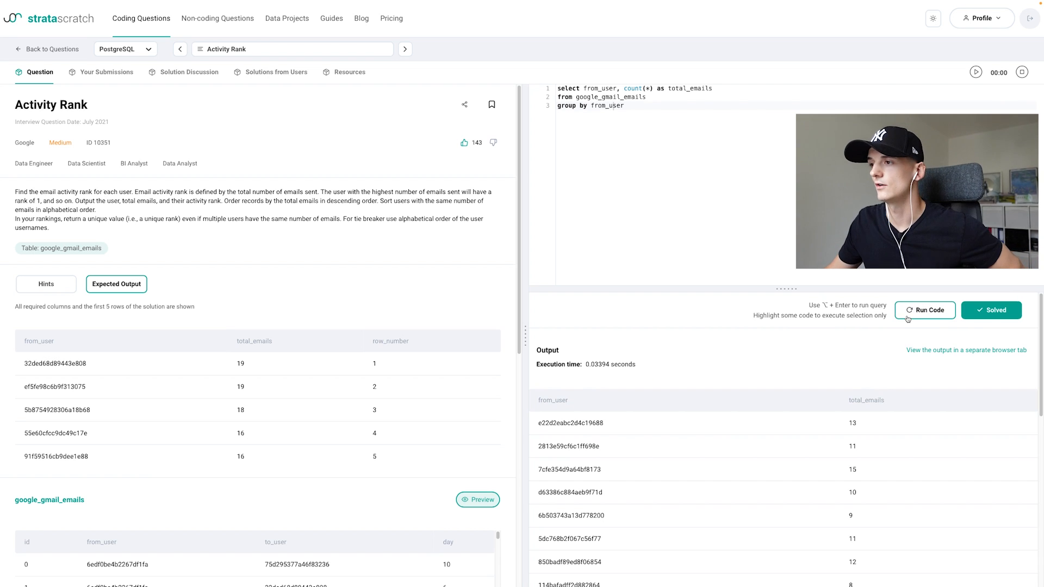
pyautogui.moveTo(817, 464)
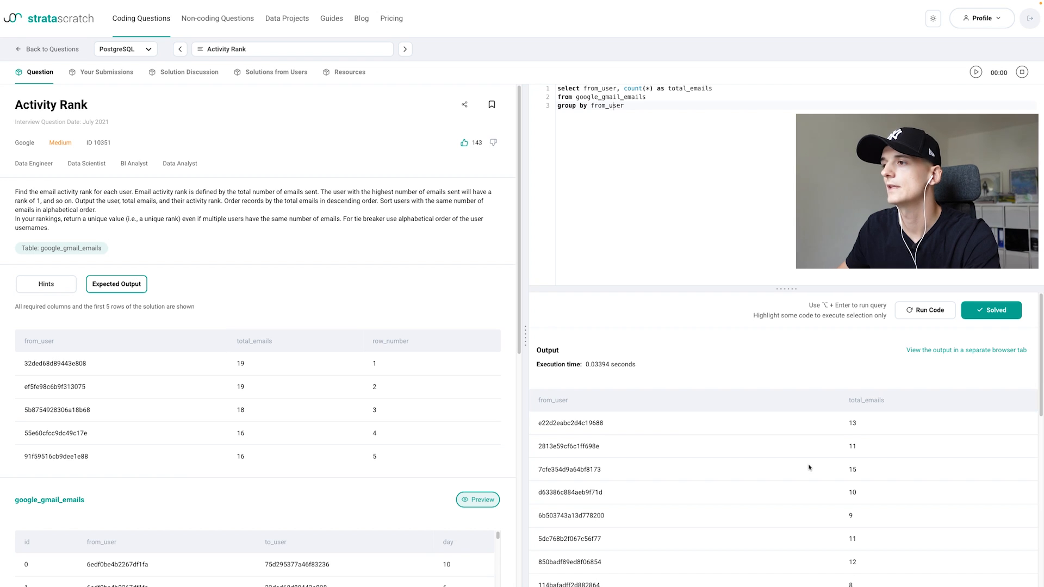
pyautogui.scroll(-3)
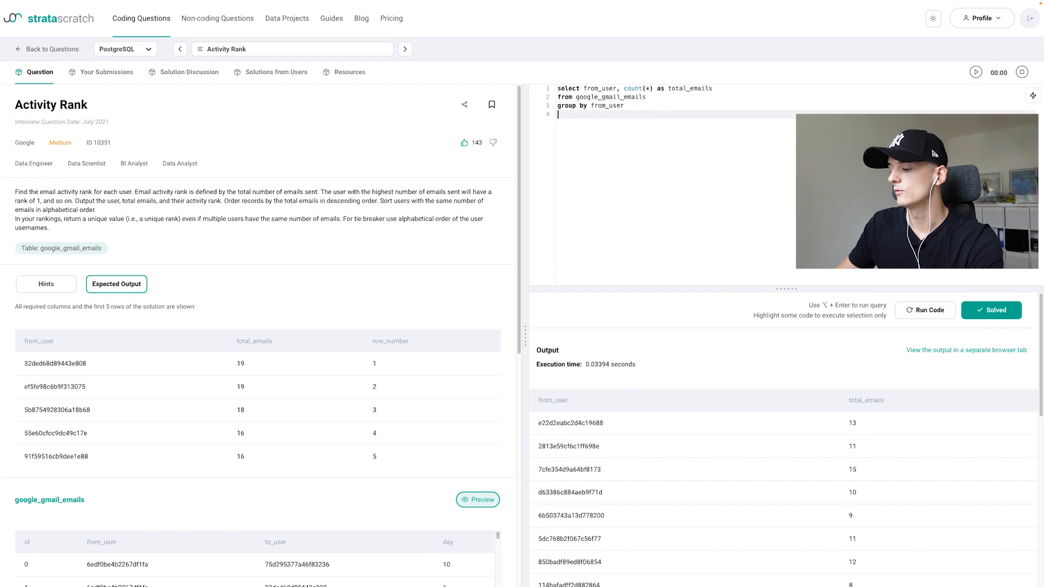
# Start an 'order by' line, then discard it, keeping the three-line grouped query.
pyautogui.write('order by')
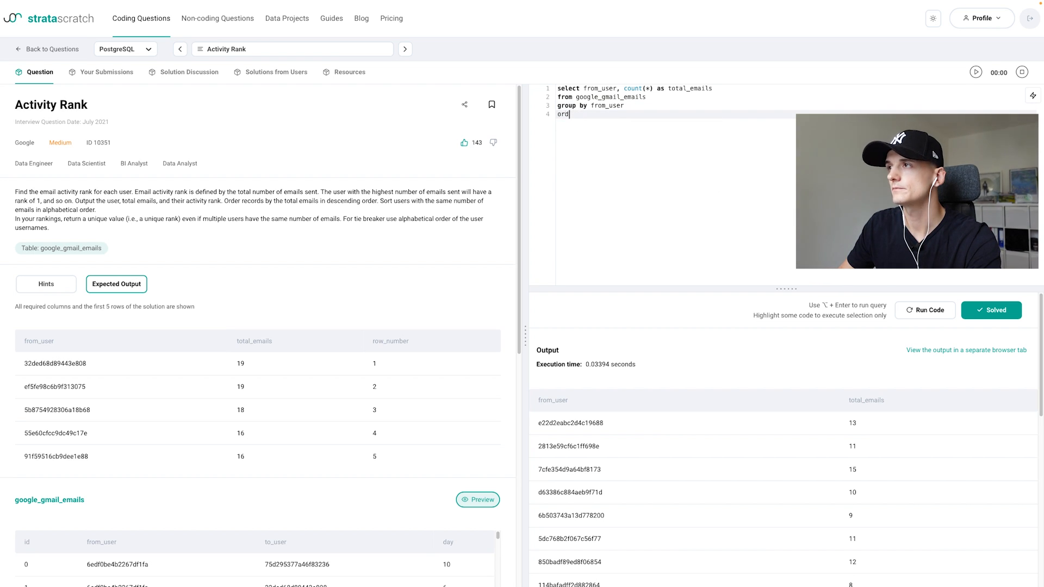
pyautogui.press('Backspace')
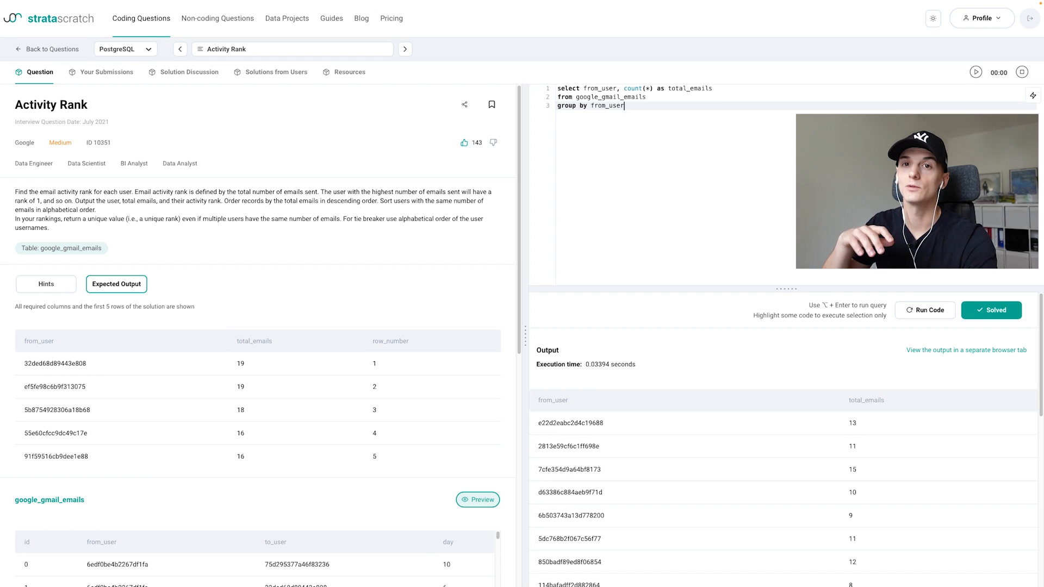
pyautogui.moveTo(624, 3)
pyautogui.write(',')
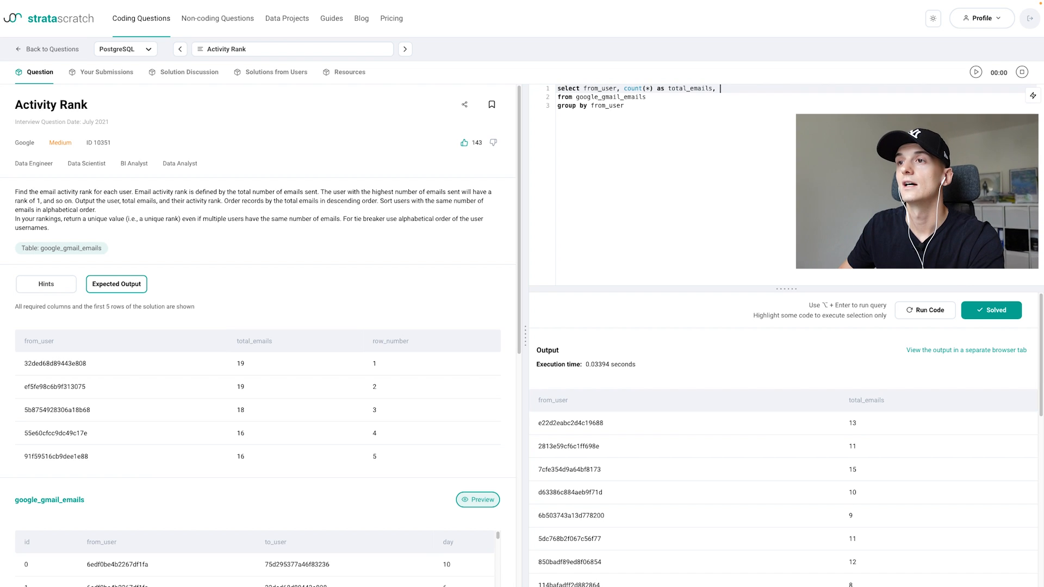
# Append rank() over (partition by order by) and select the word partition for removal.
pyautogui.write('rank()')
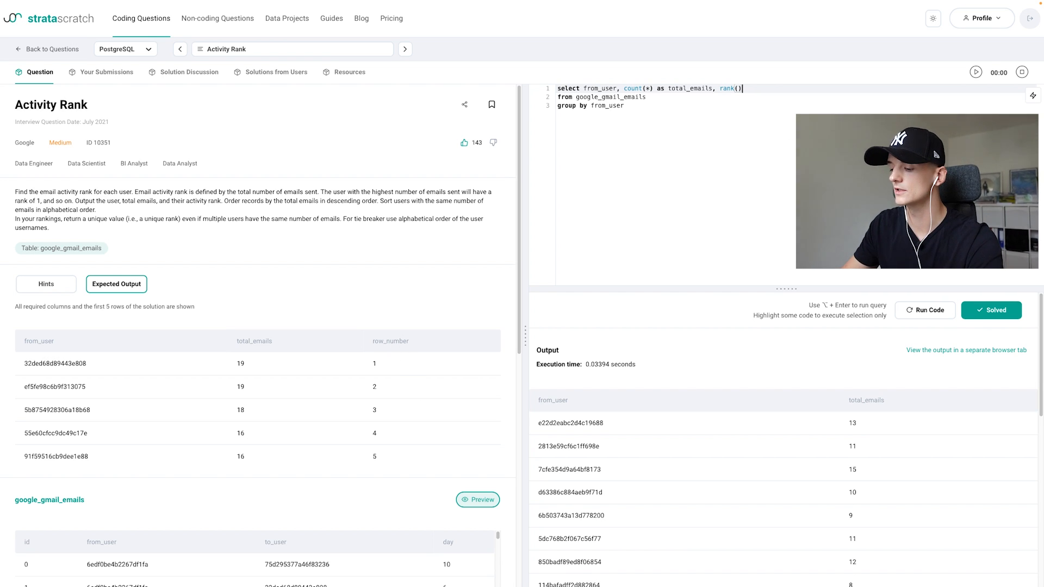
pyautogui.write('over')
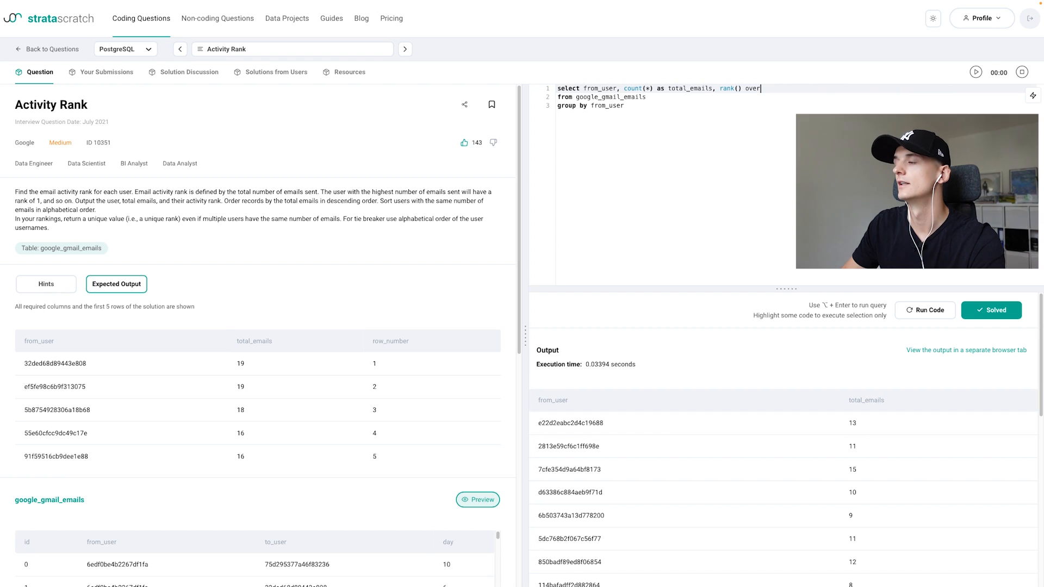
pyautogui.write('()')
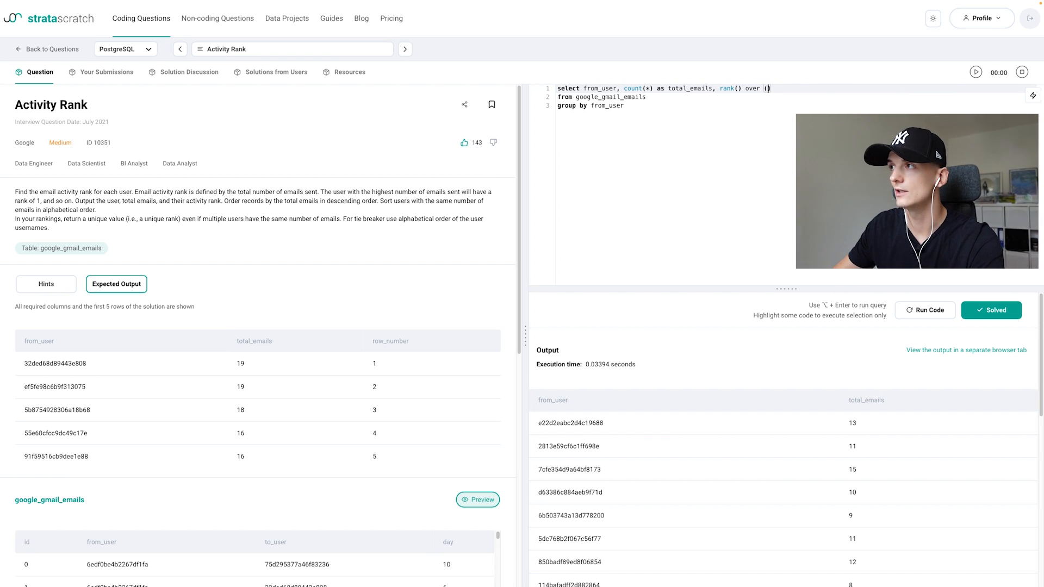
pyautogui.write('partition')
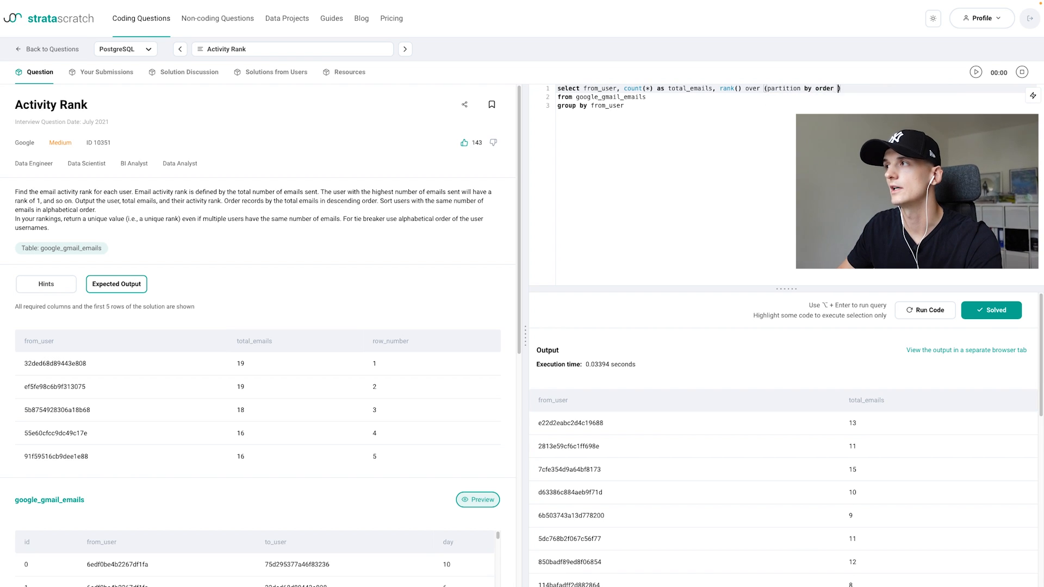
pyautogui.write('by')
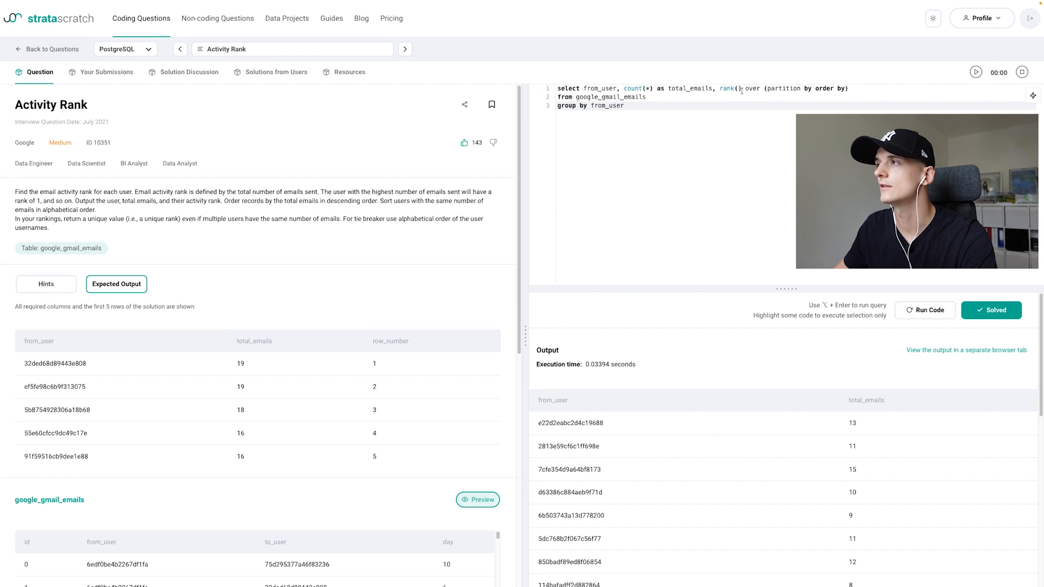
pyautogui.doubleClick(727, 88)
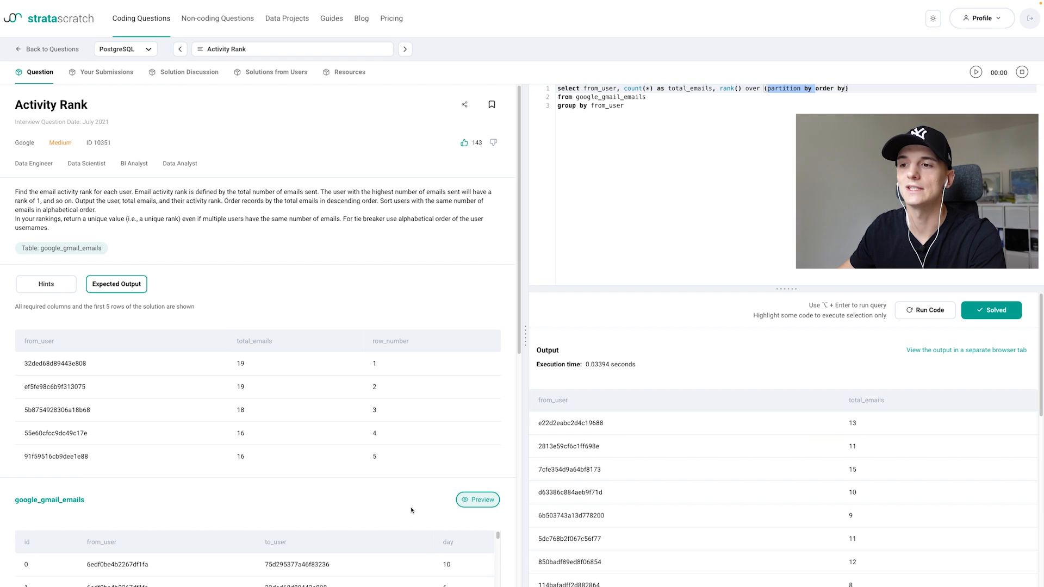
pyautogui.moveTo(752, 221)
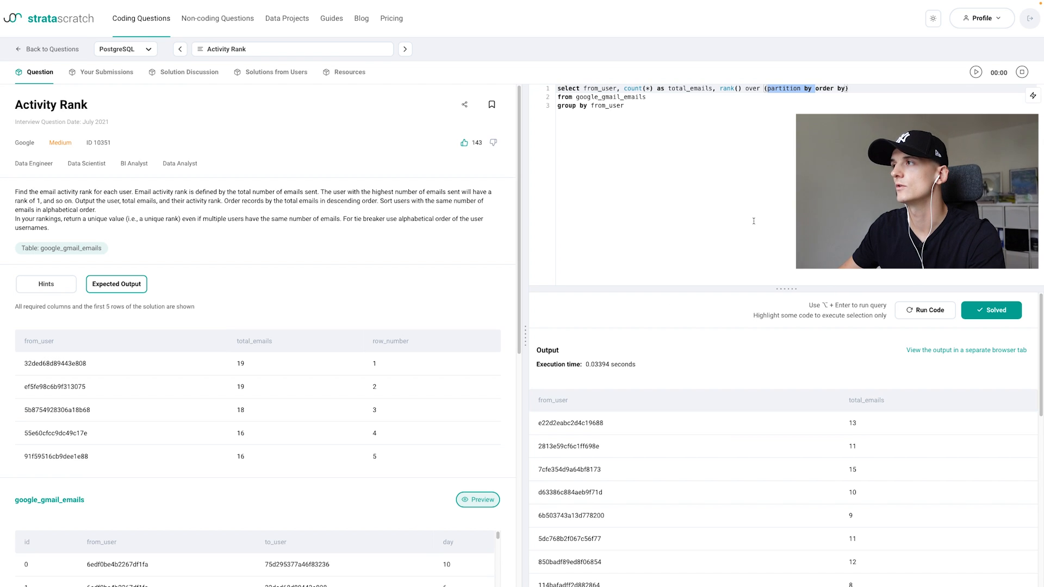
# Make the window read rank() over (order by count(*)) with no partition clause.
pyautogui.press('Backspace')
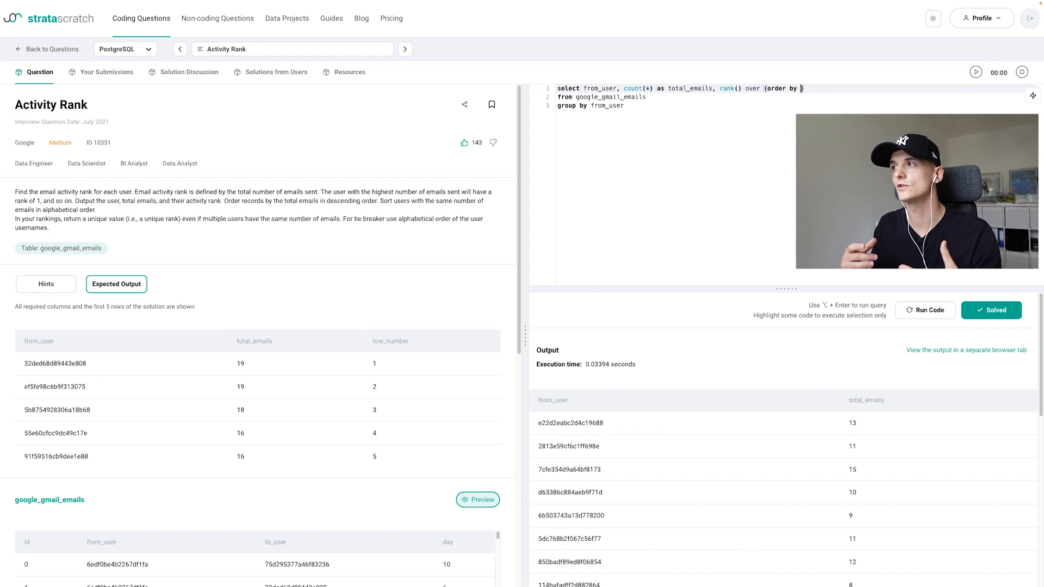
pyautogui.write('count(*')
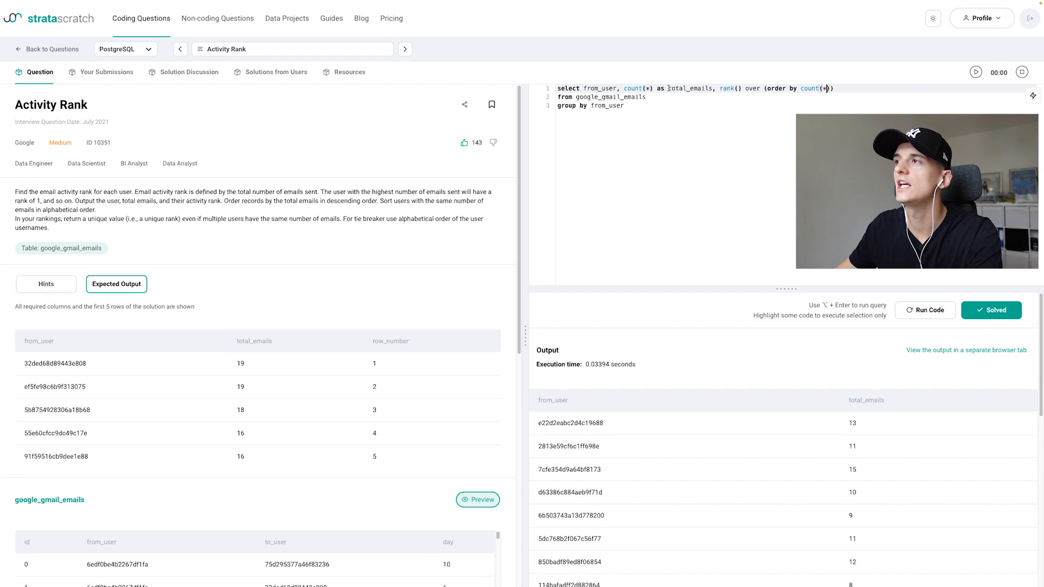
pyautogui.doubleClick(691, 89)
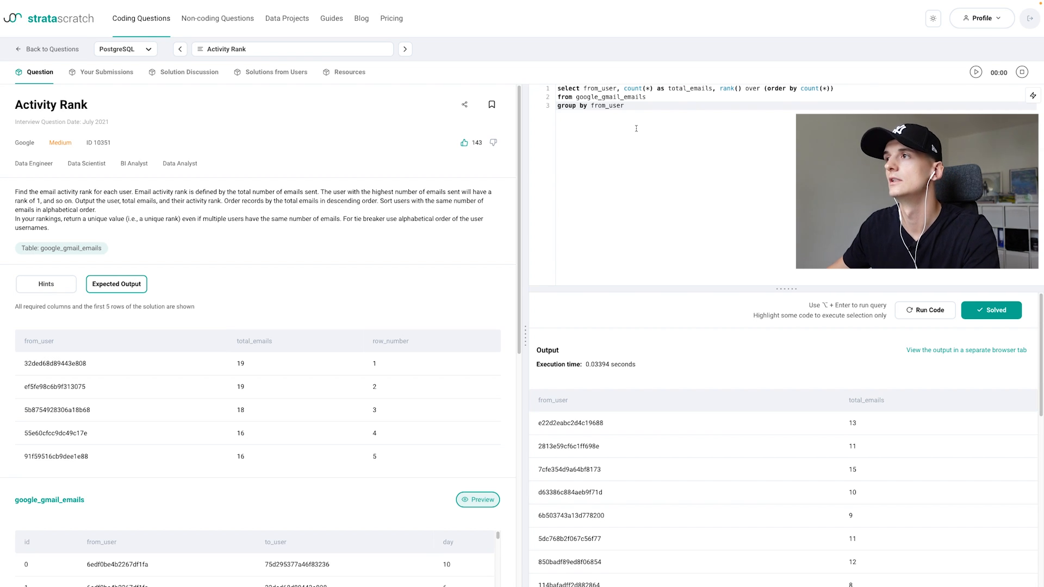
pyautogui.moveTo(655, 112)
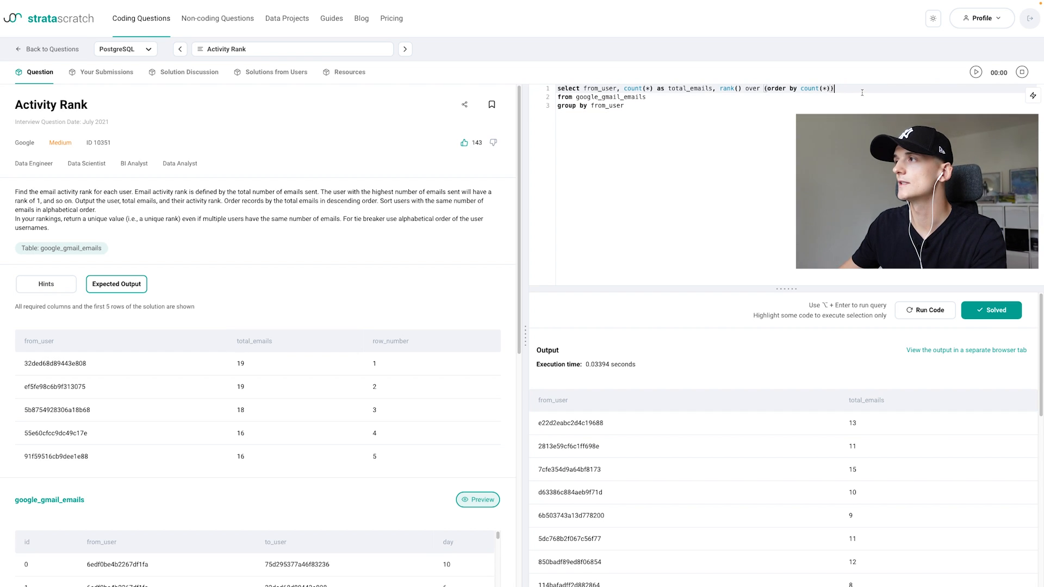
# Alias the rank column as r and run the query, showing ascending ranks with ties.
pyautogui.write('as')
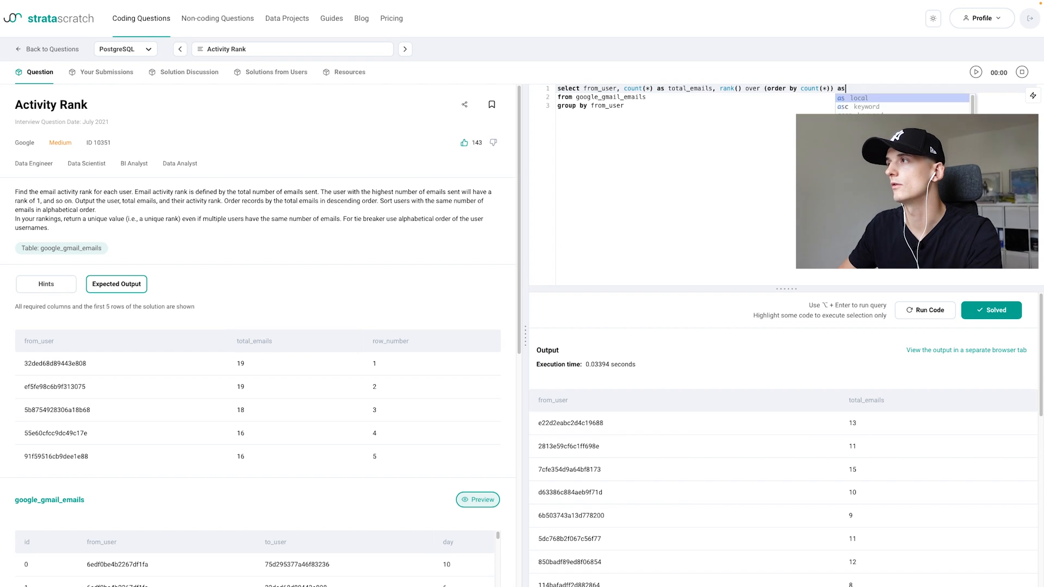
pyautogui.click(924, 310)
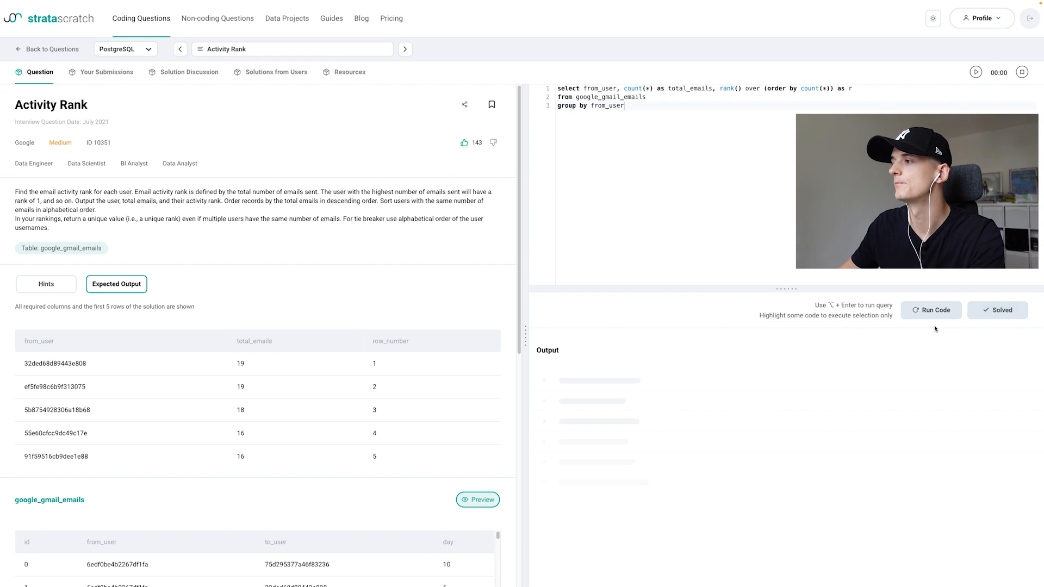
pyautogui.click(930, 310)
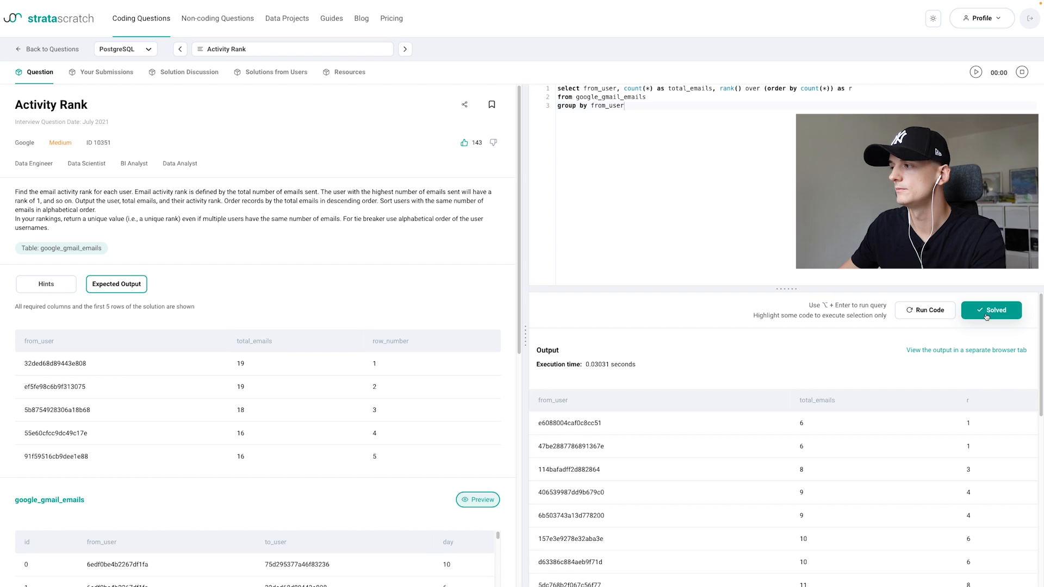
pyautogui.moveTo(932, 386)
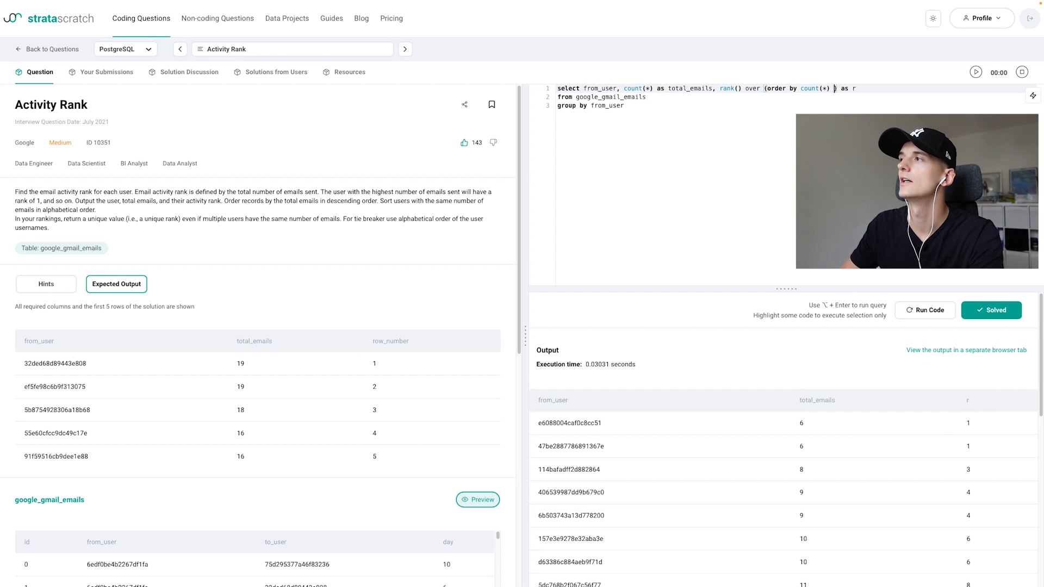
# Order the rank window by count(*) desc and rerun so top senders share rank 1.
pyautogui.write('desc')
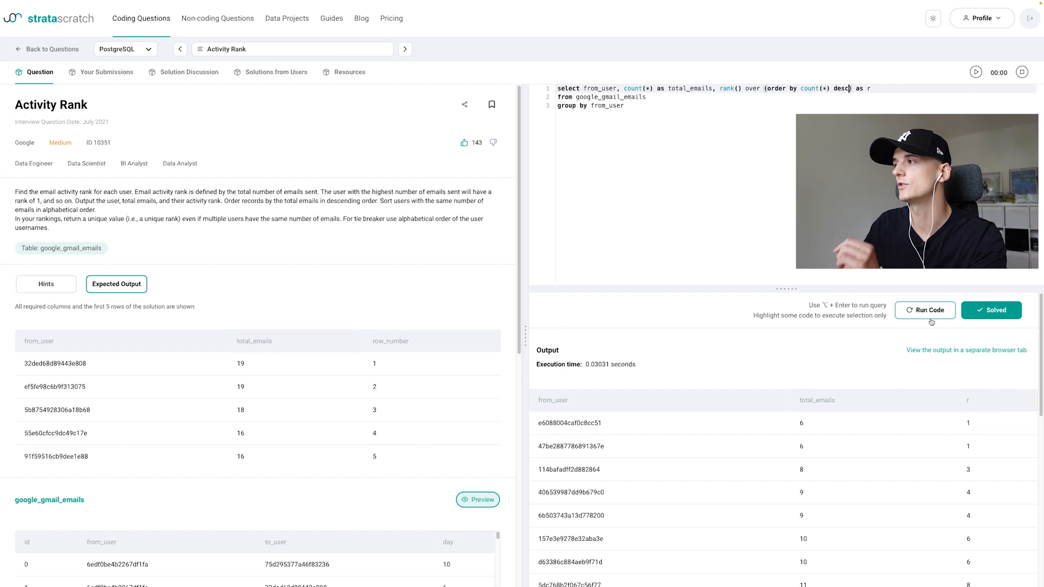
pyautogui.click(924, 310)
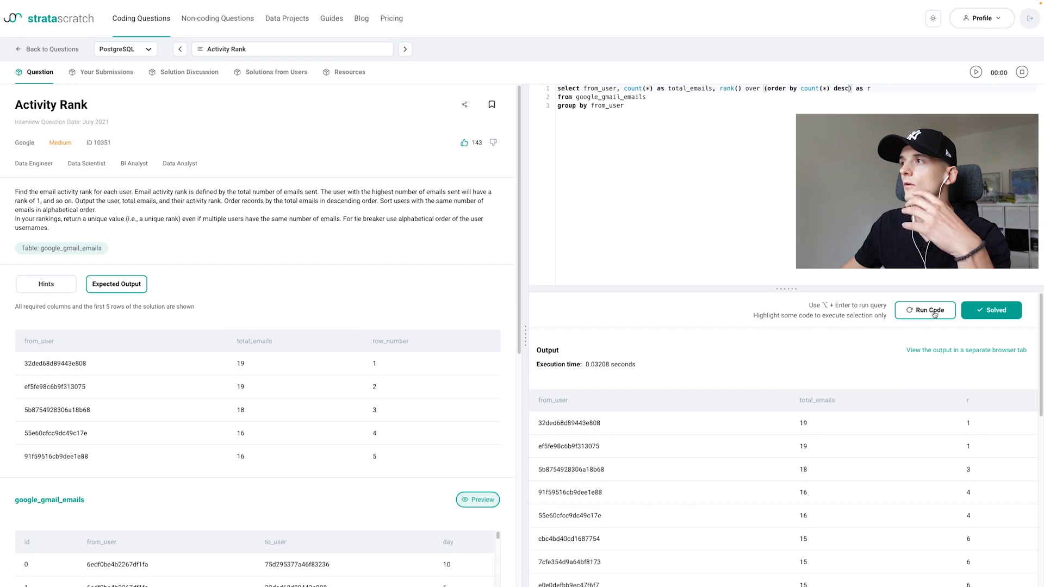
pyautogui.moveTo(813, 429)
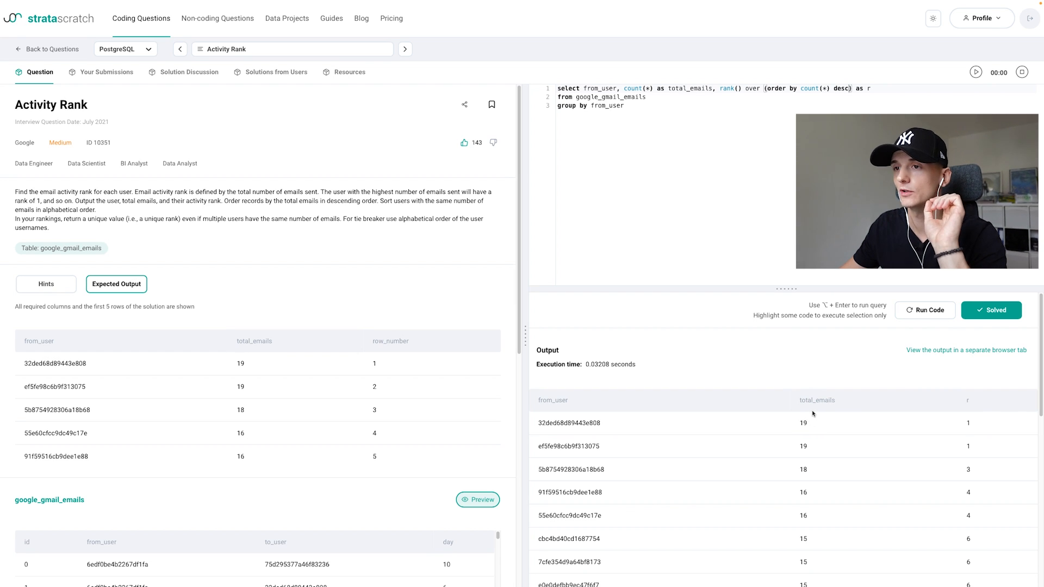
pyautogui.moveTo(808, 411)
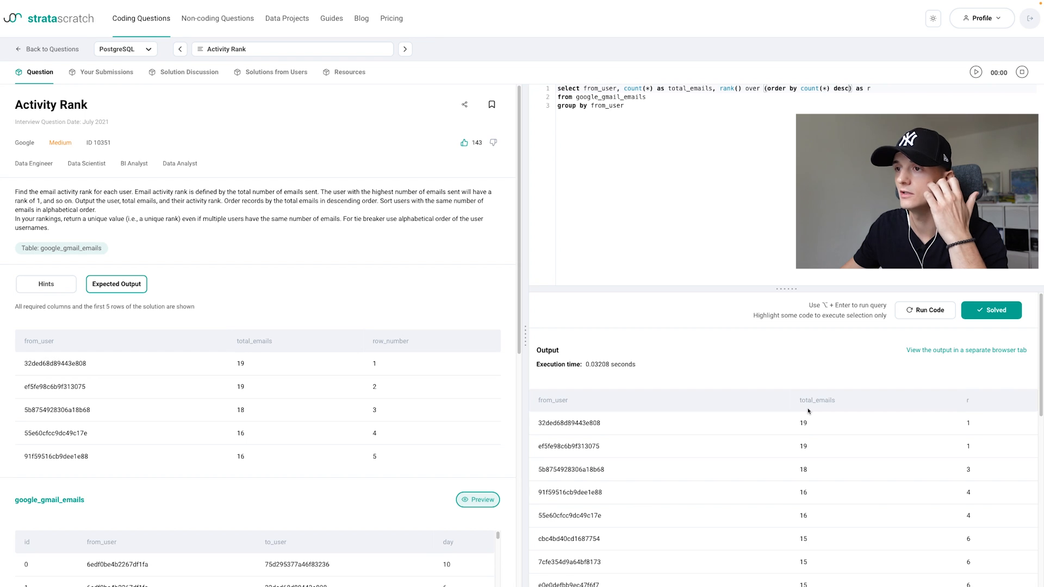
pyautogui.moveTo(809, 421)
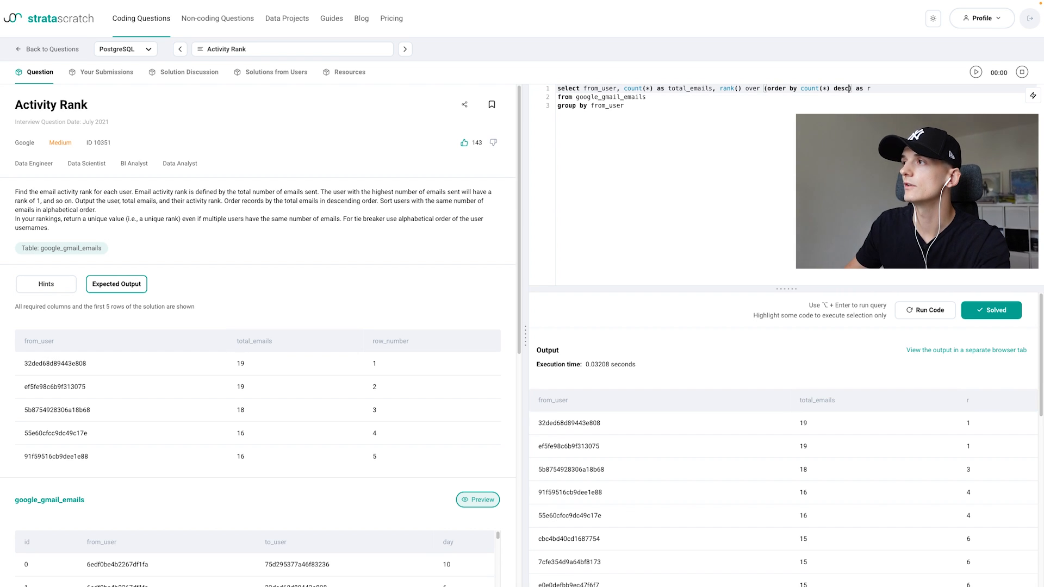
# Extend the window's order by with ', from_user asc' as tie-breaker and rerun the query.
pyautogui.write(',')
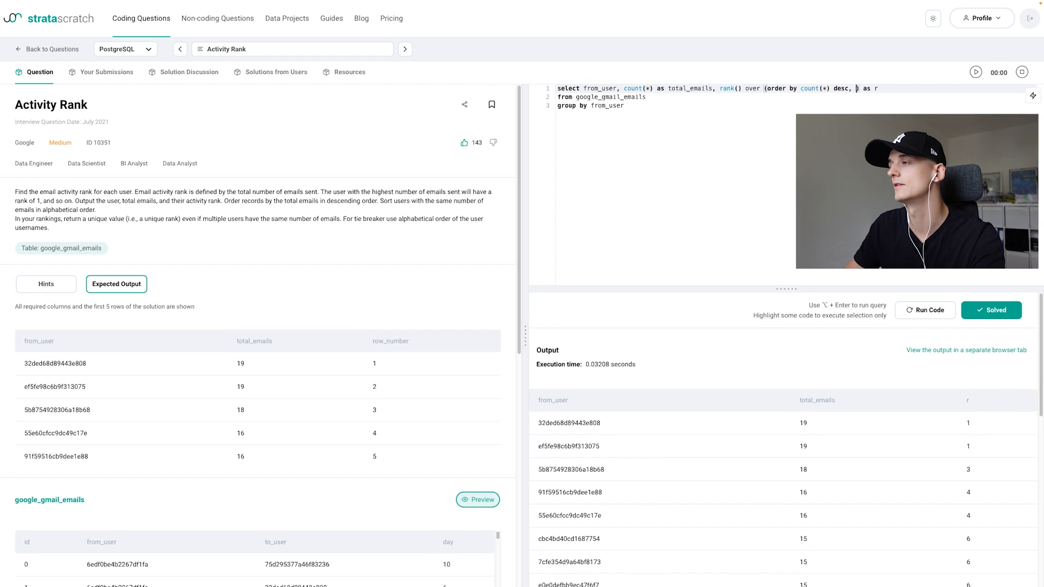
pyautogui.write('from_user')
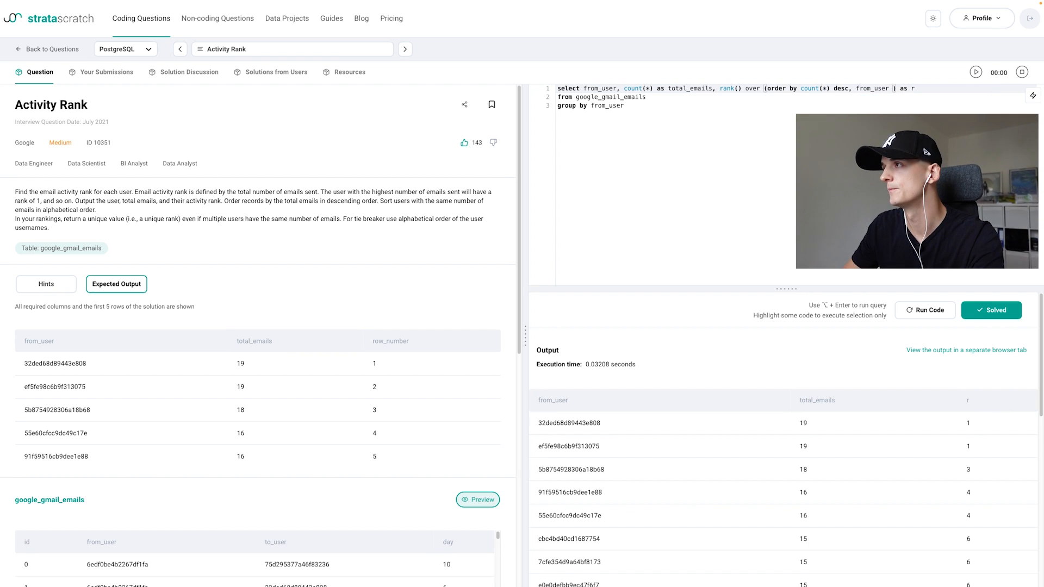
pyautogui.write('asc')
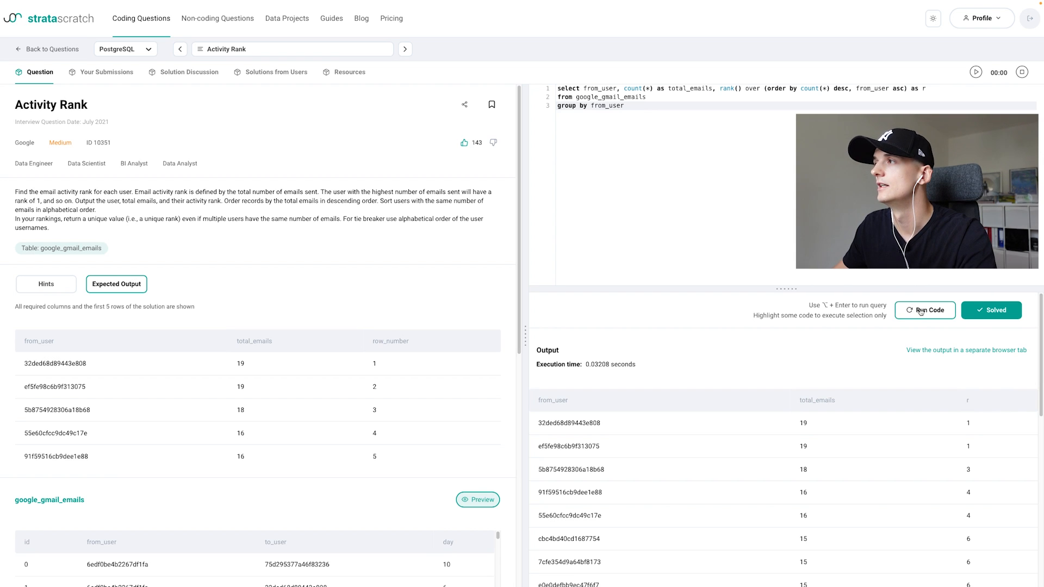
pyautogui.click(924, 310)
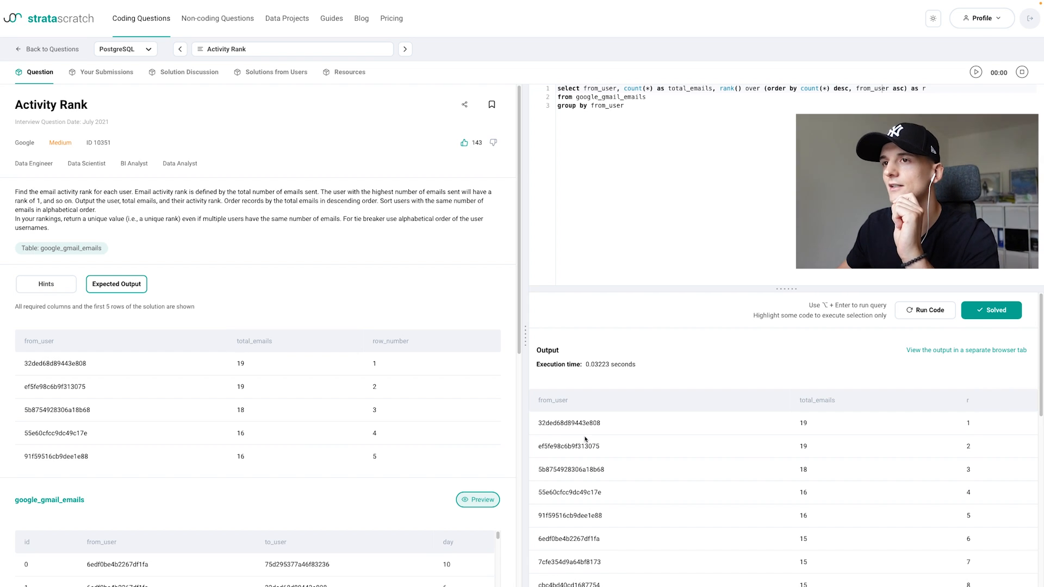
# Submit the rank() query to check it against the expected solution output.
pyautogui.click(924, 310)
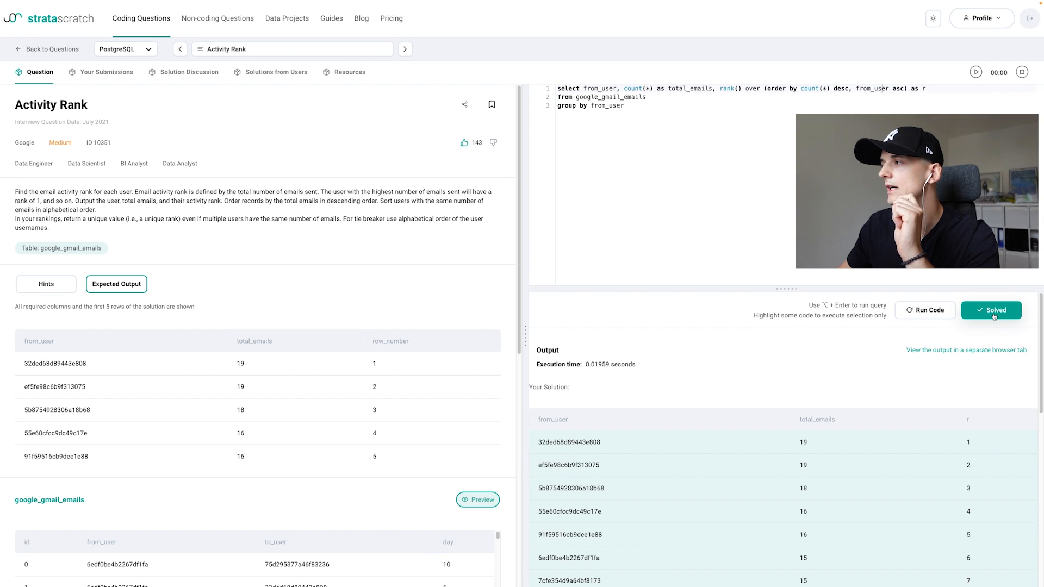
pyautogui.moveTo(882, 523)
pyautogui.write('ow_number')
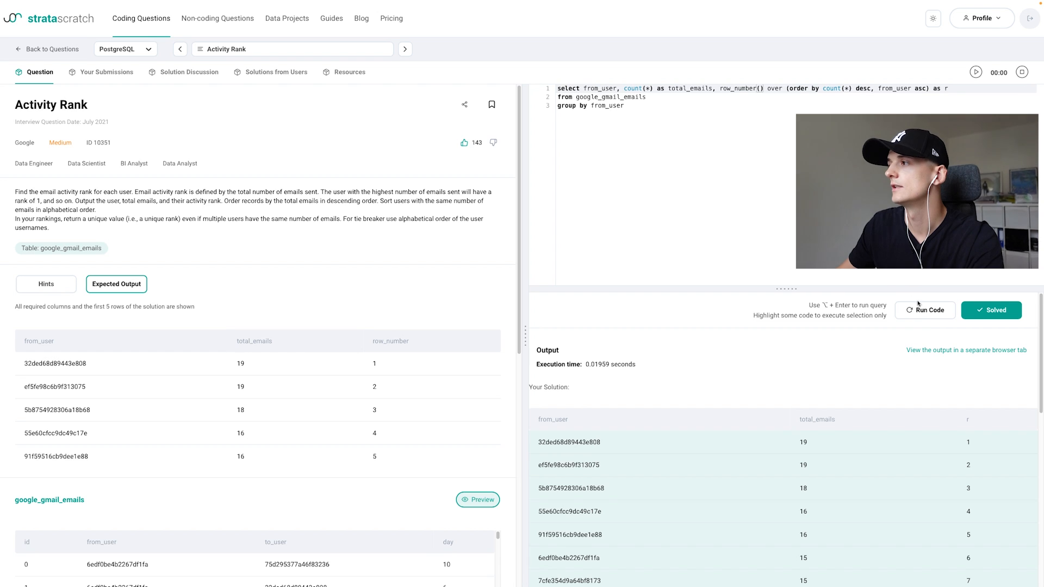
# Run and submit the row_number() version to verify it also matches the expected output.
pyautogui.click(924, 310)
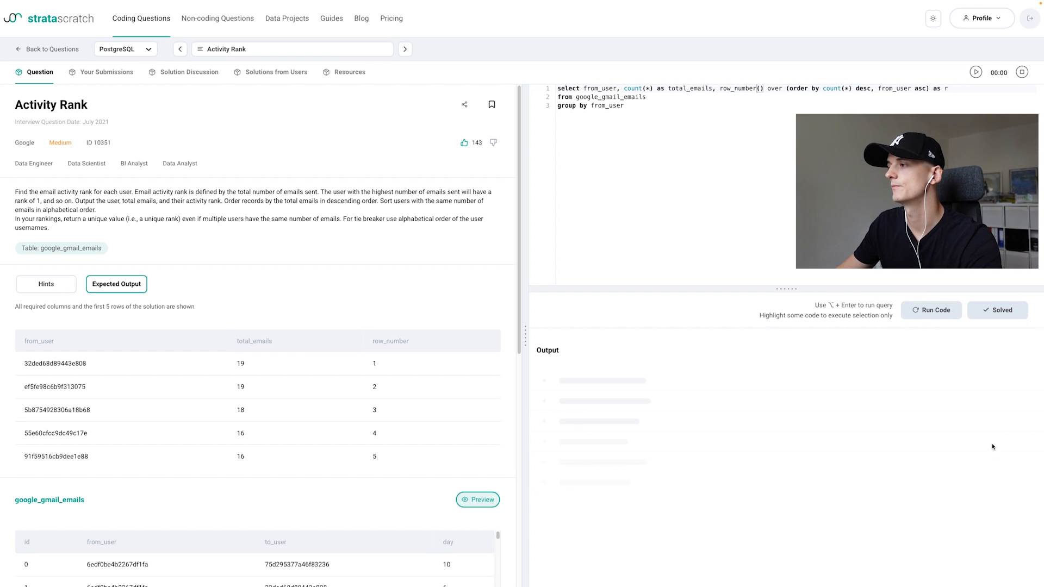
pyautogui.click(931, 310)
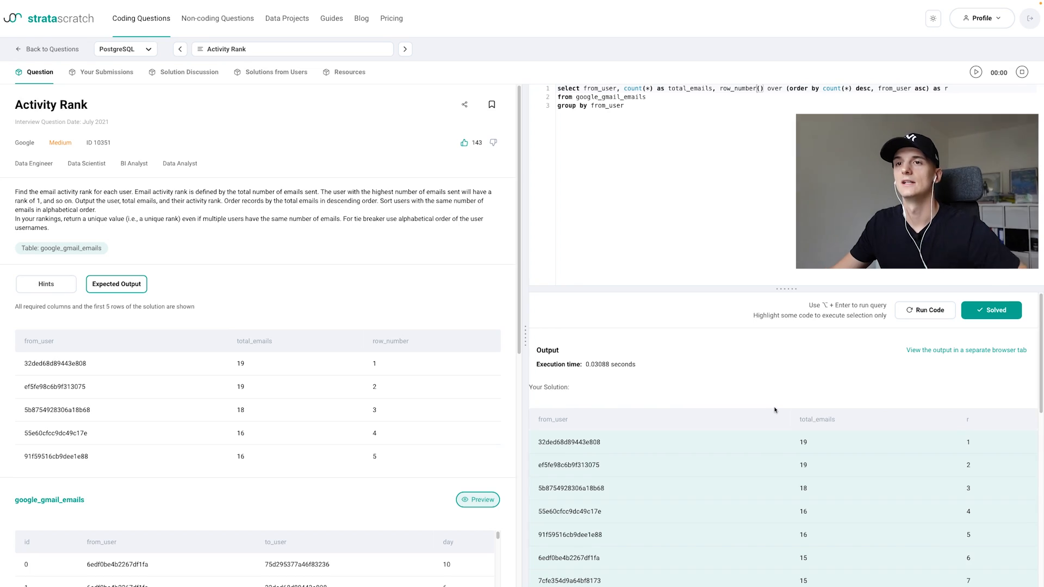